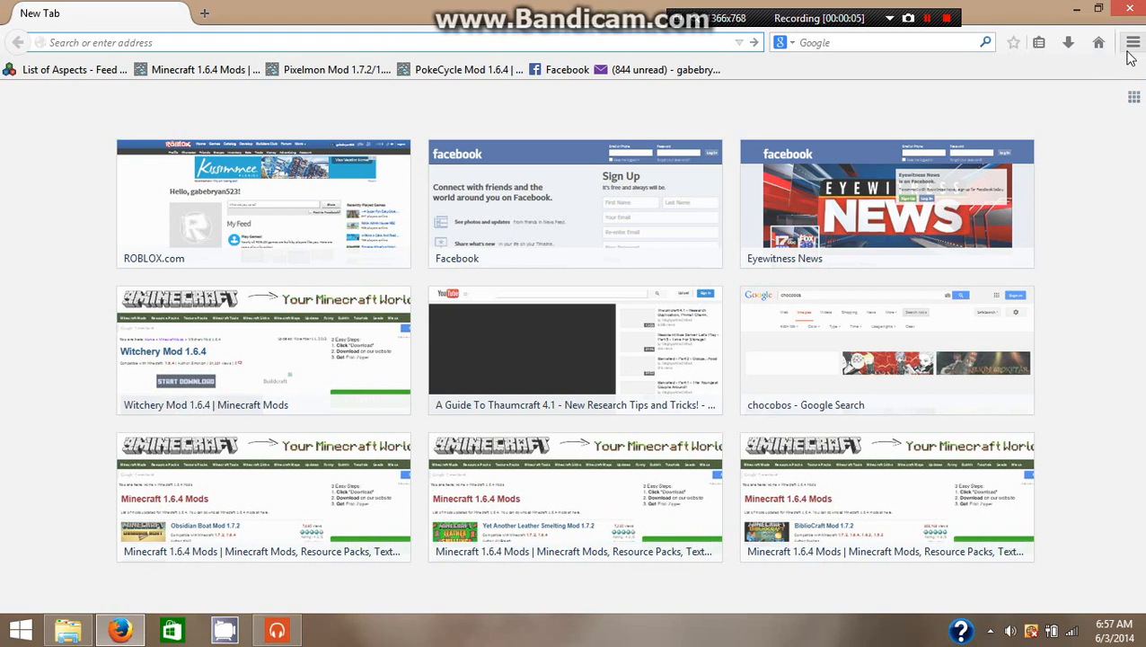
Reopen the 'Minecraft Forge [API] 1.7.2/1.6.4/1.5.2' page from Firefox's History menu.
left_click(1133, 43)
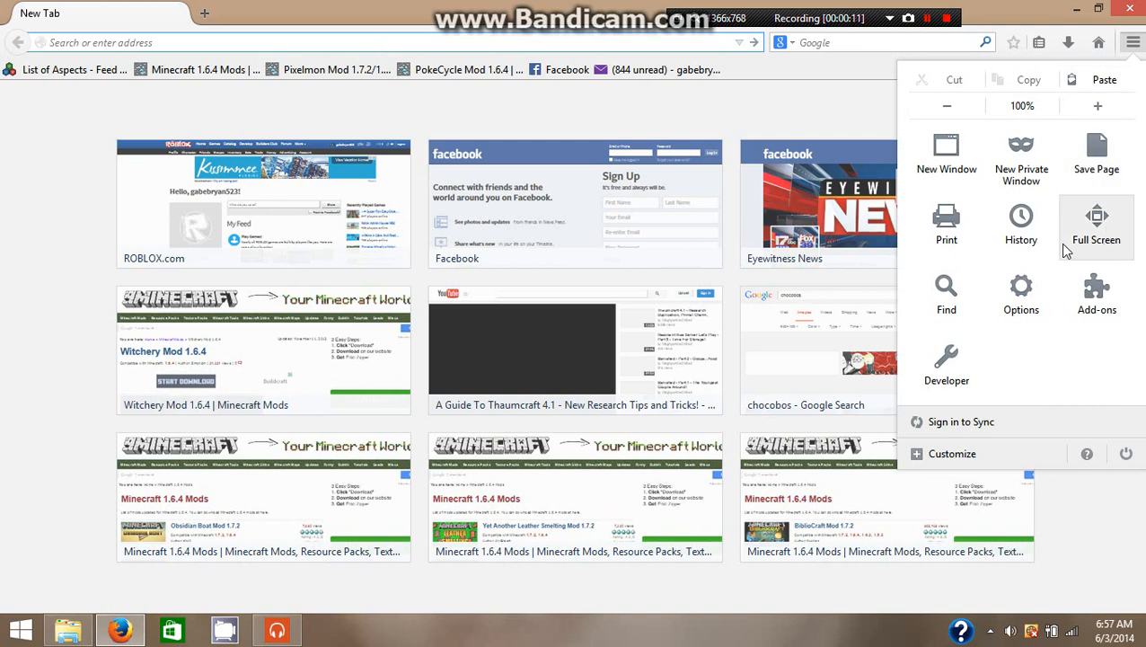
left_click(1022, 223)
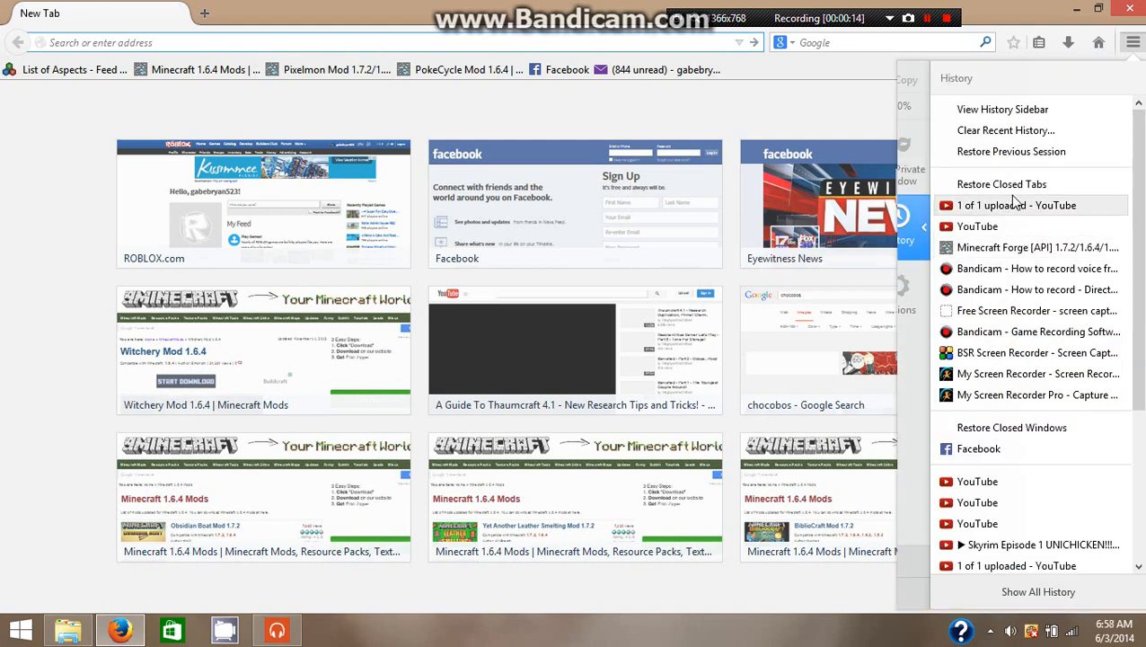
left_click(1037, 247)
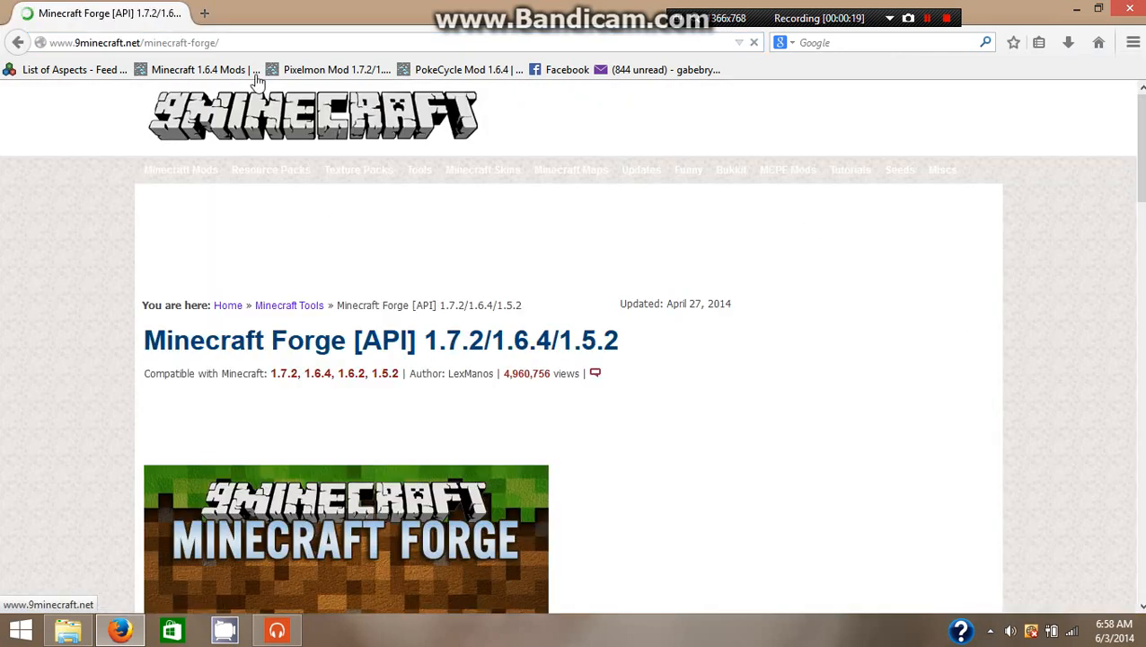
Scroll the 9minecraft Forge page down to the 'Minecraft Forge Download Links' section.
left_click(359, 42)
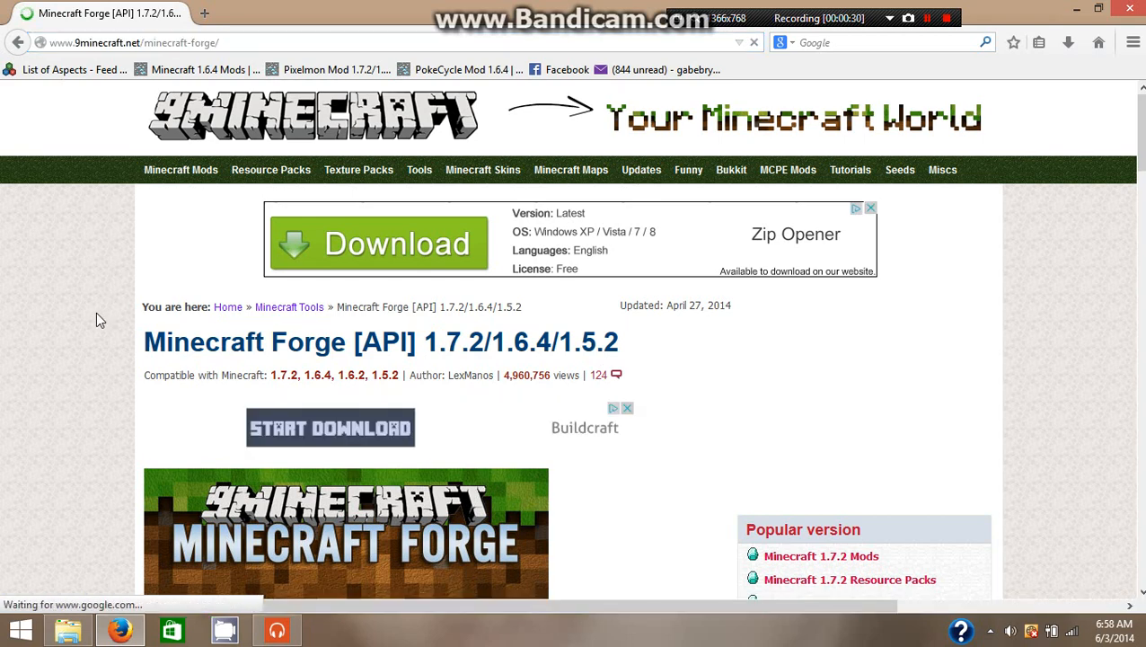
scroll("down", 3)
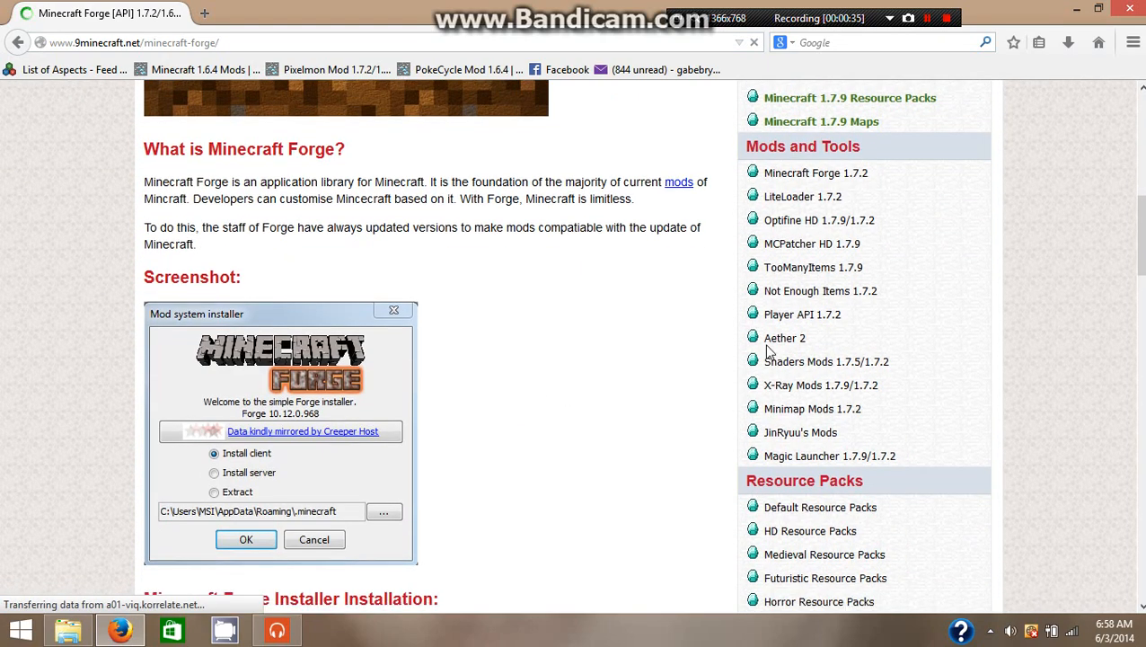
scroll("down", 3)
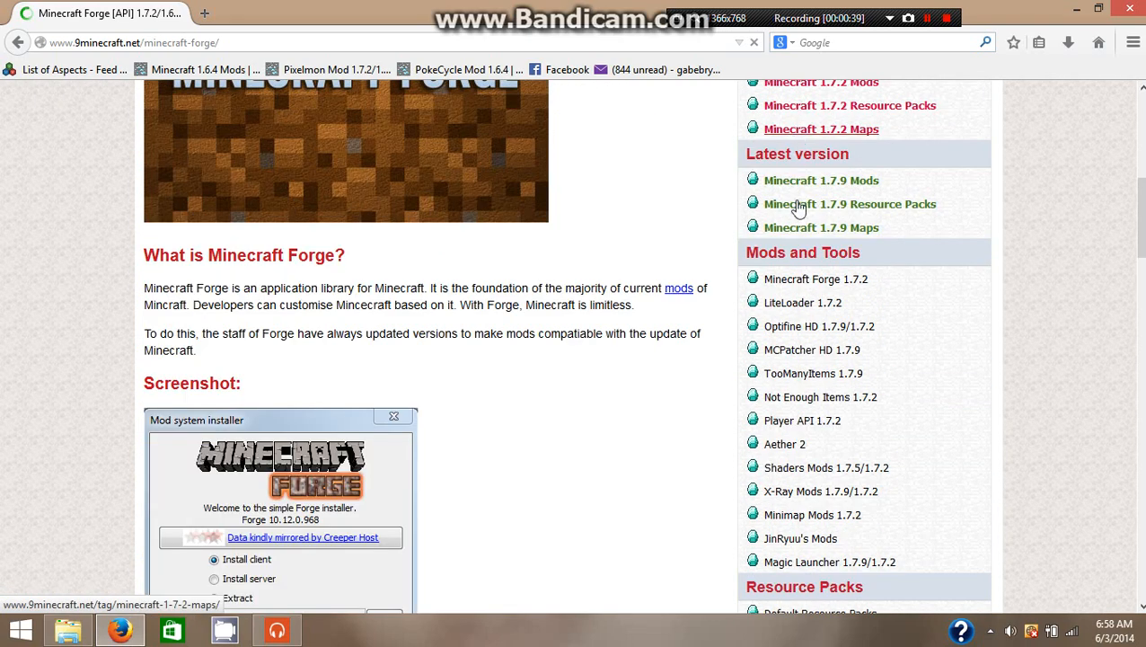
scroll("down", 3)
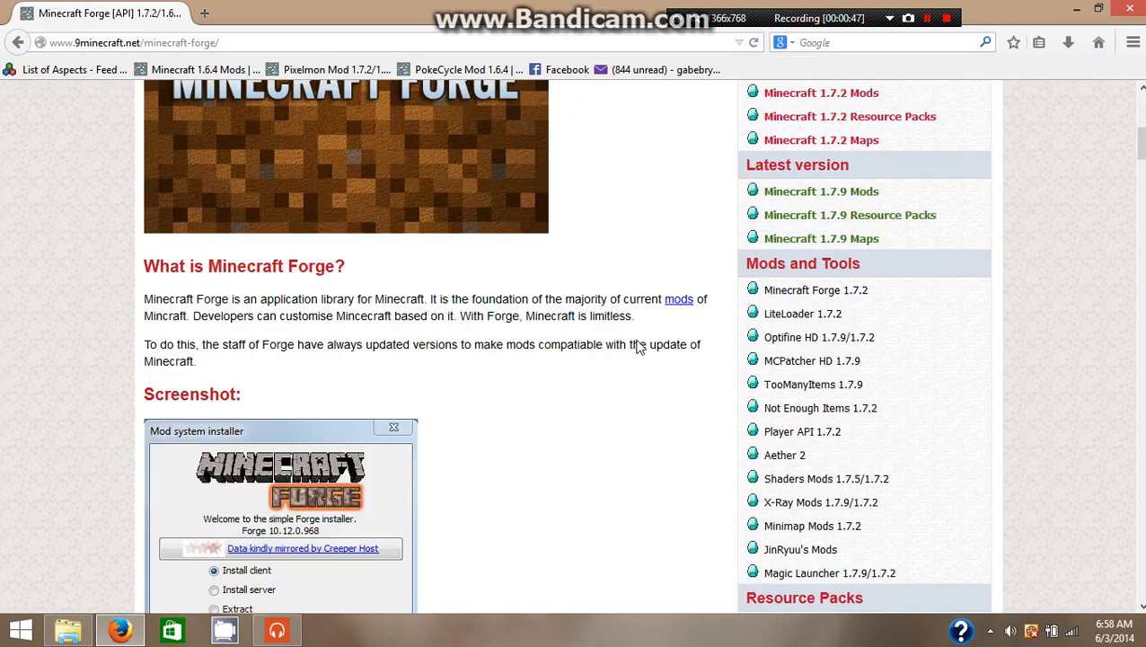
scroll("up", 3)
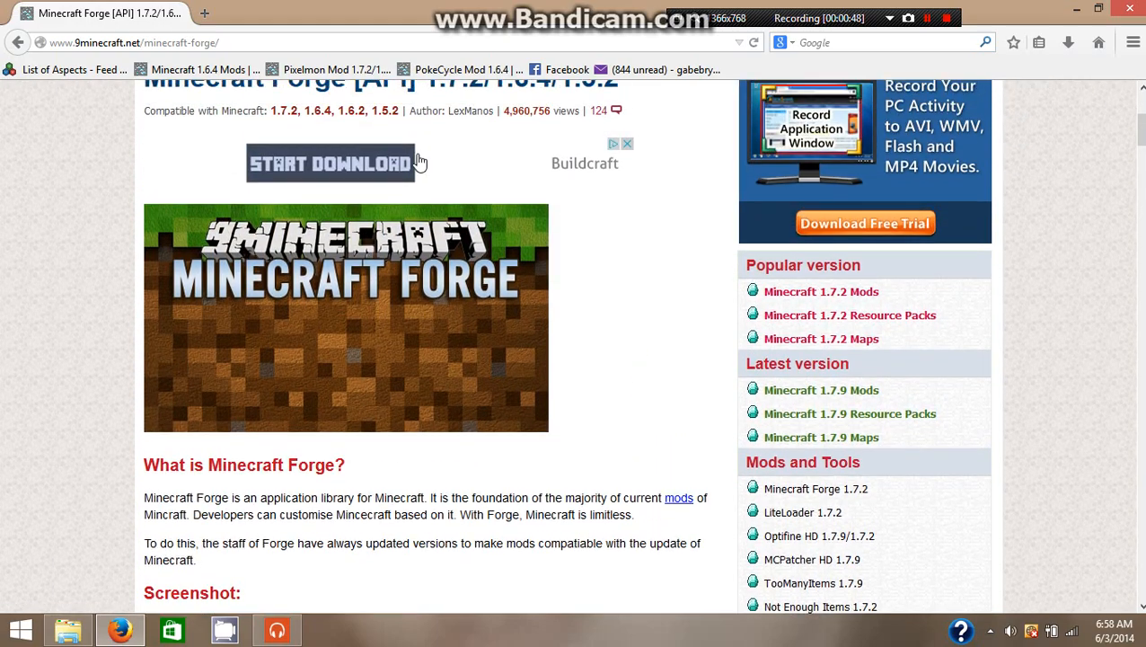
left_click(329, 164)
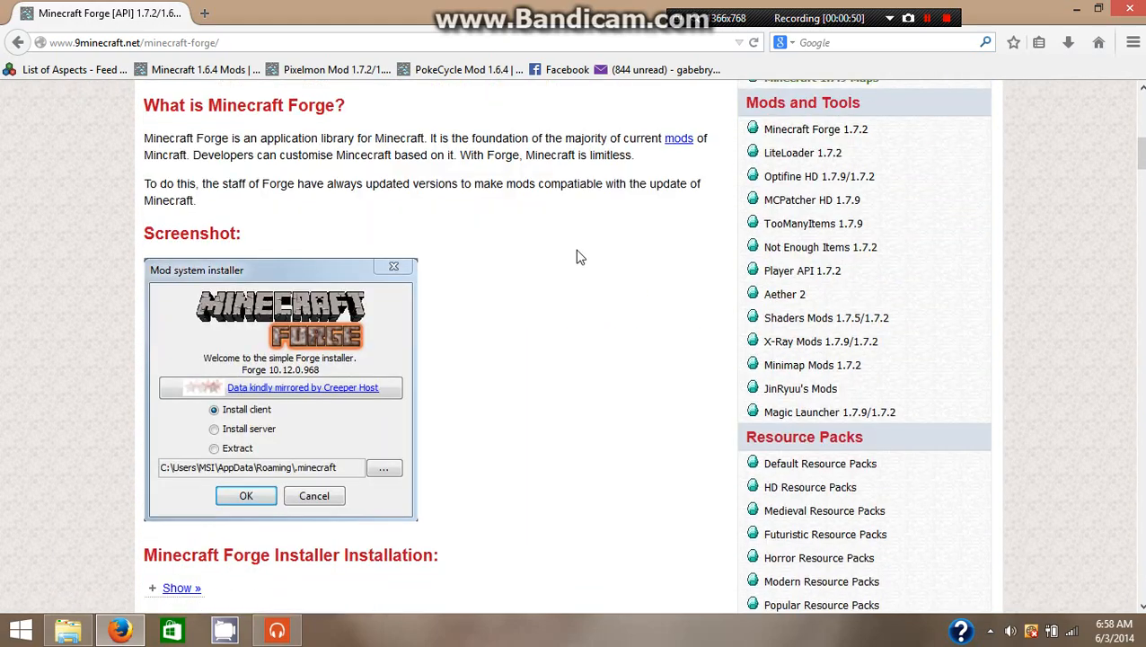
scroll("down", 3)
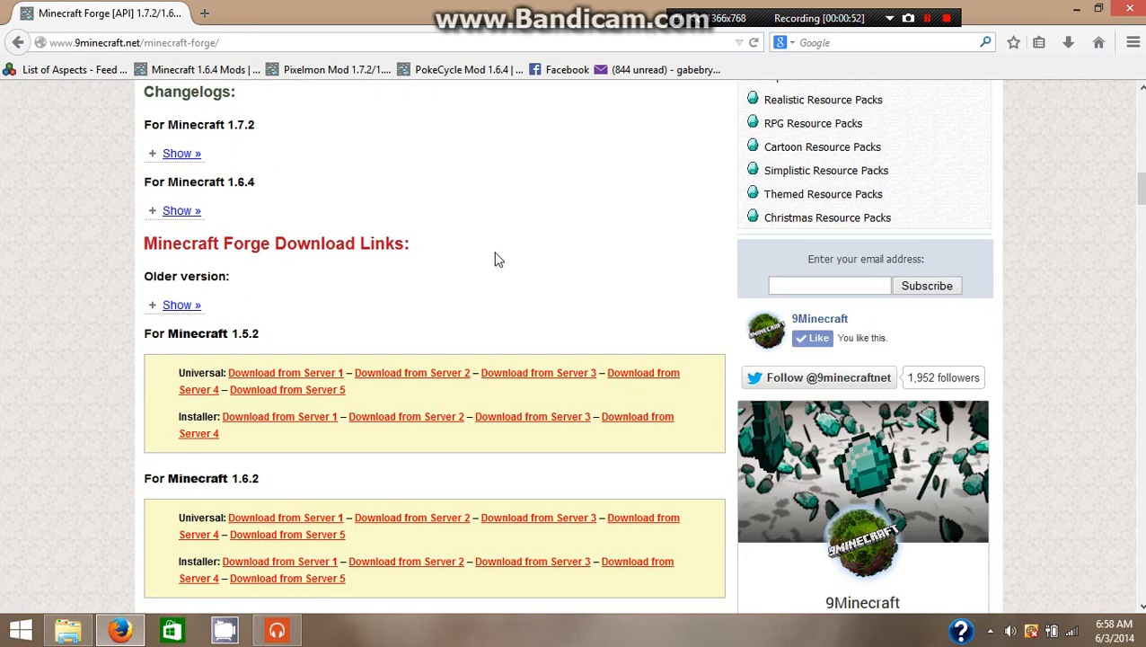
scroll("down", 3)
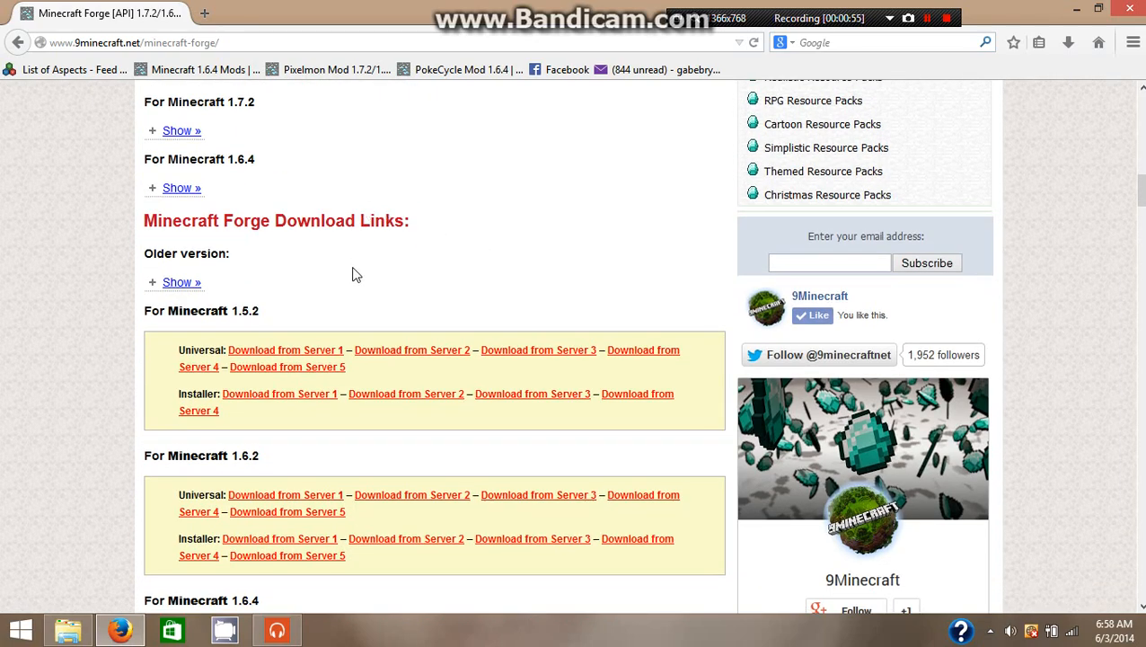
scroll("down", 3)
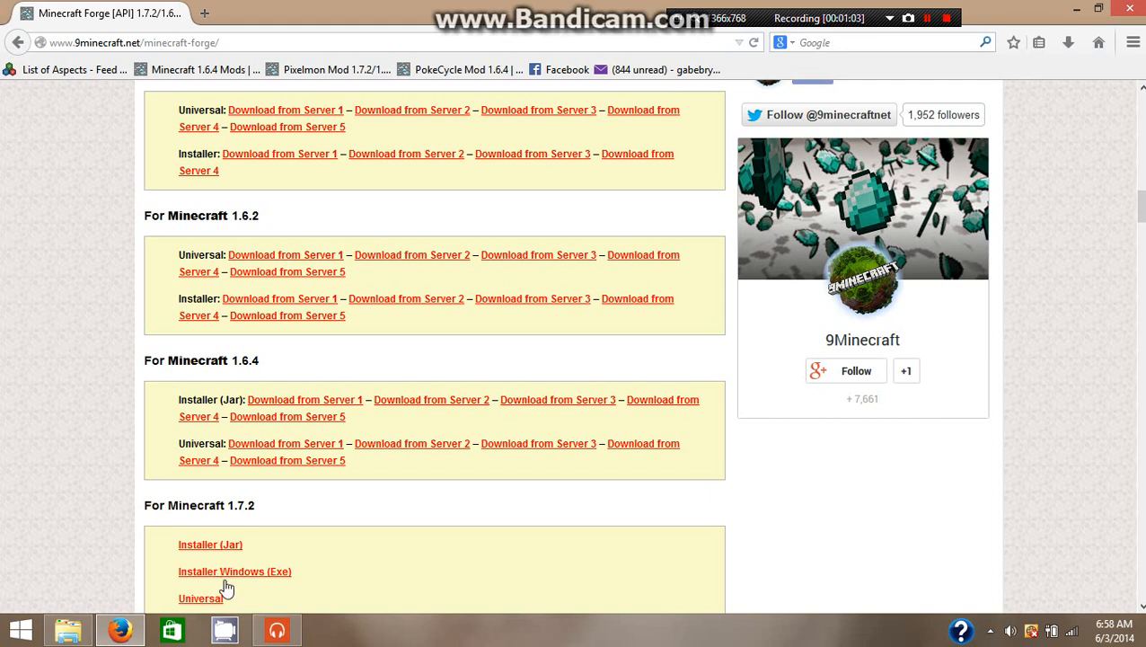
Download the Minecraft 1.6.4 Installer (Jar) from Server 1.
scroll("up", 3)
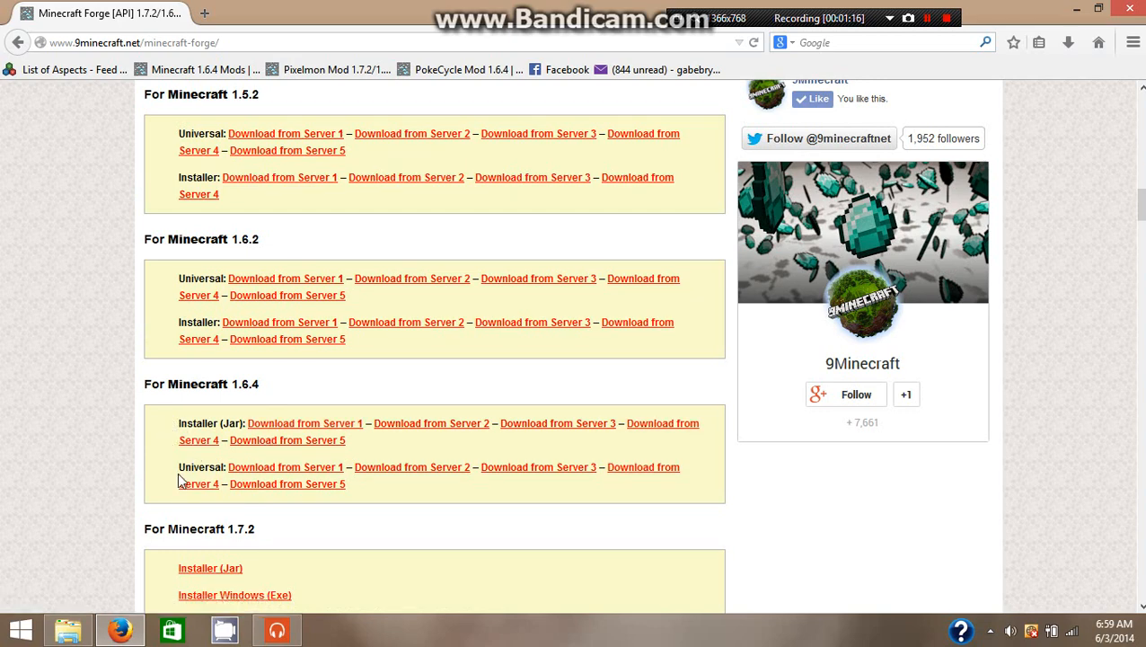
double_click(191, 423)
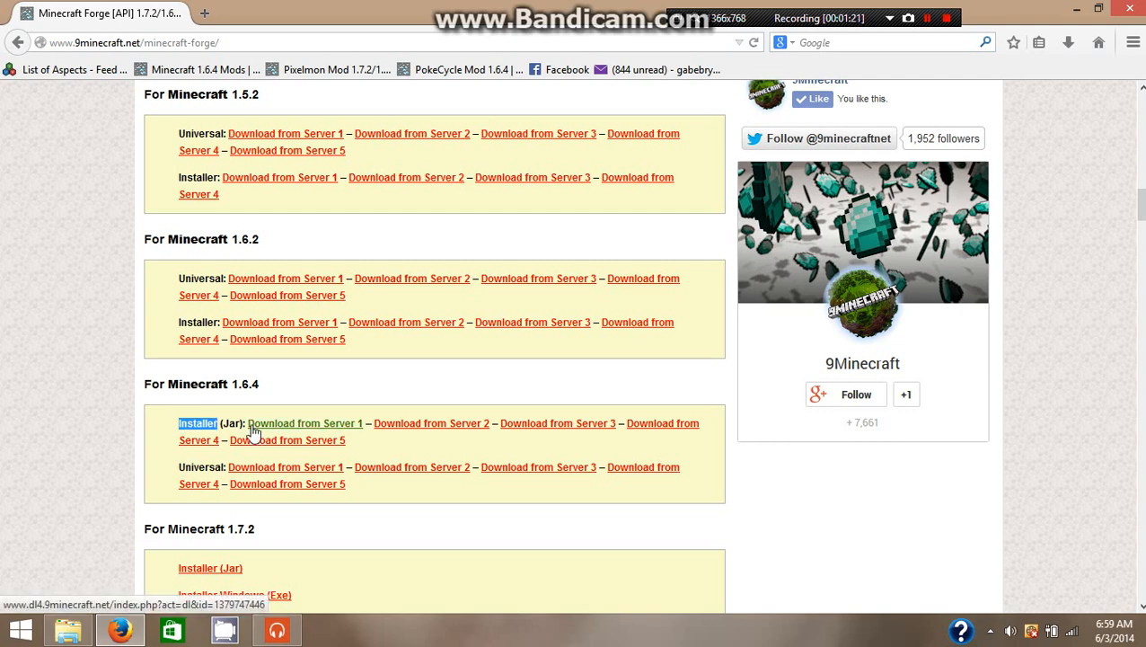
left_click(305, 424)
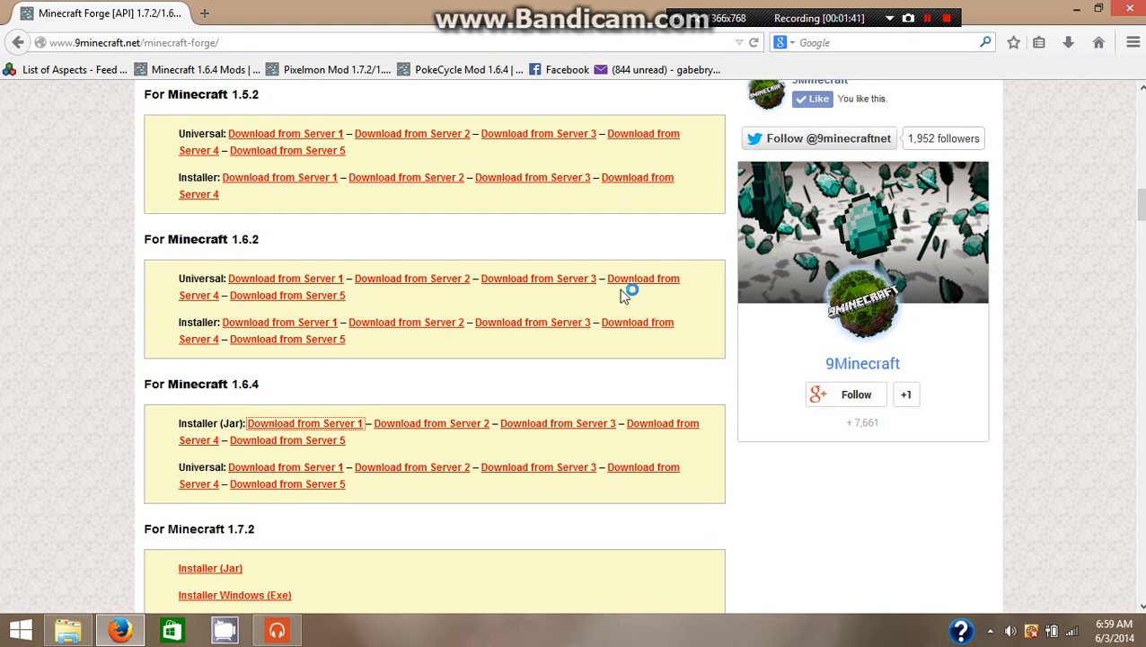
mouse_move(418, 229)
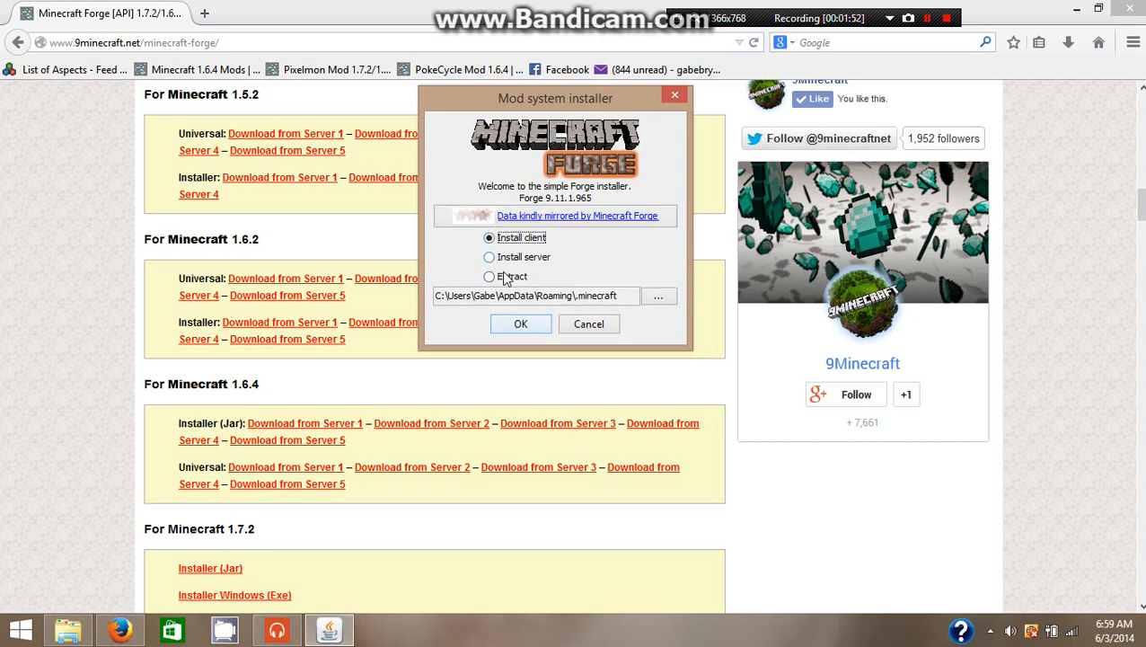
Select Install client in the Forge 9.11.1.965 installer, keeping the default .minecraft path.
left_click(490, 276)
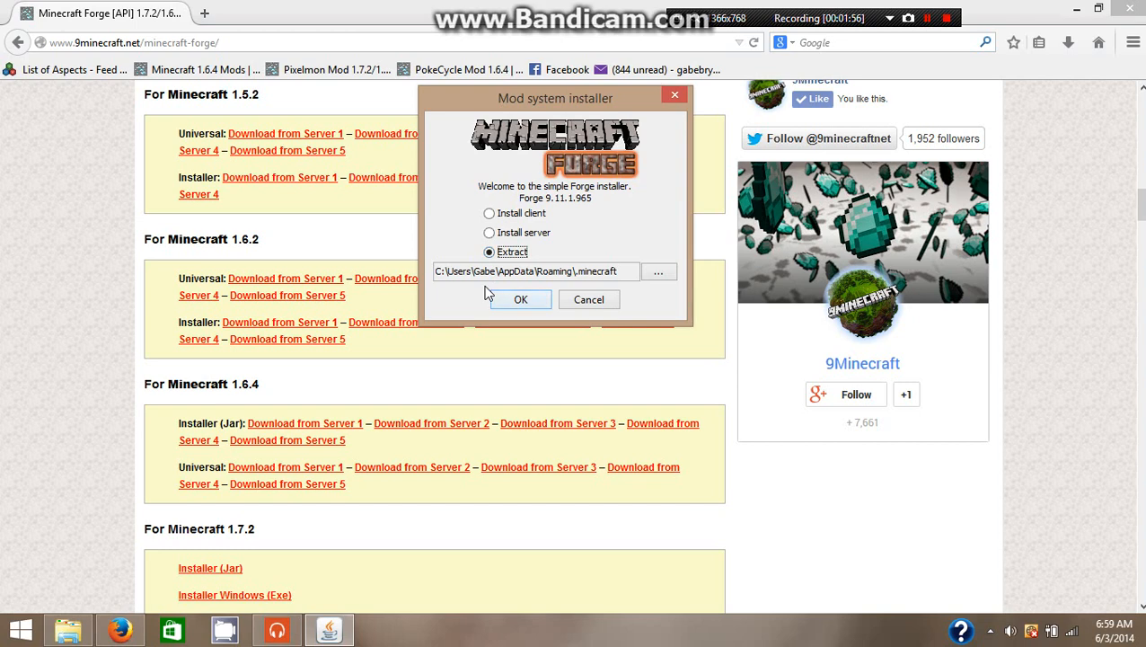
mouse_move(162, 229)
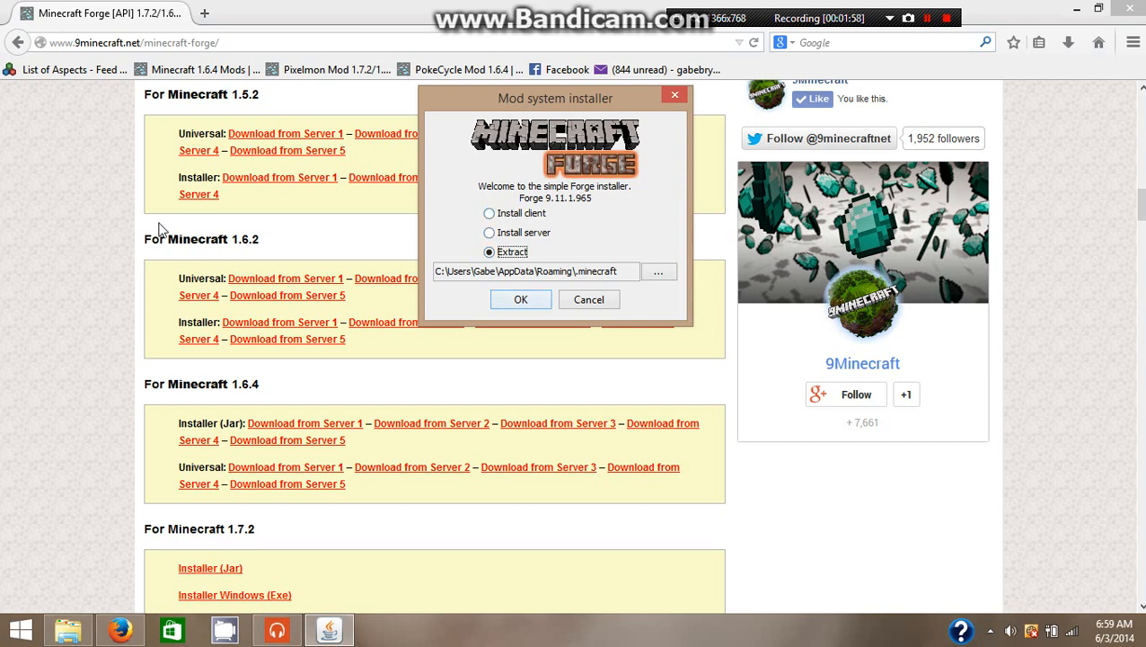
mouse_move(38, 270)
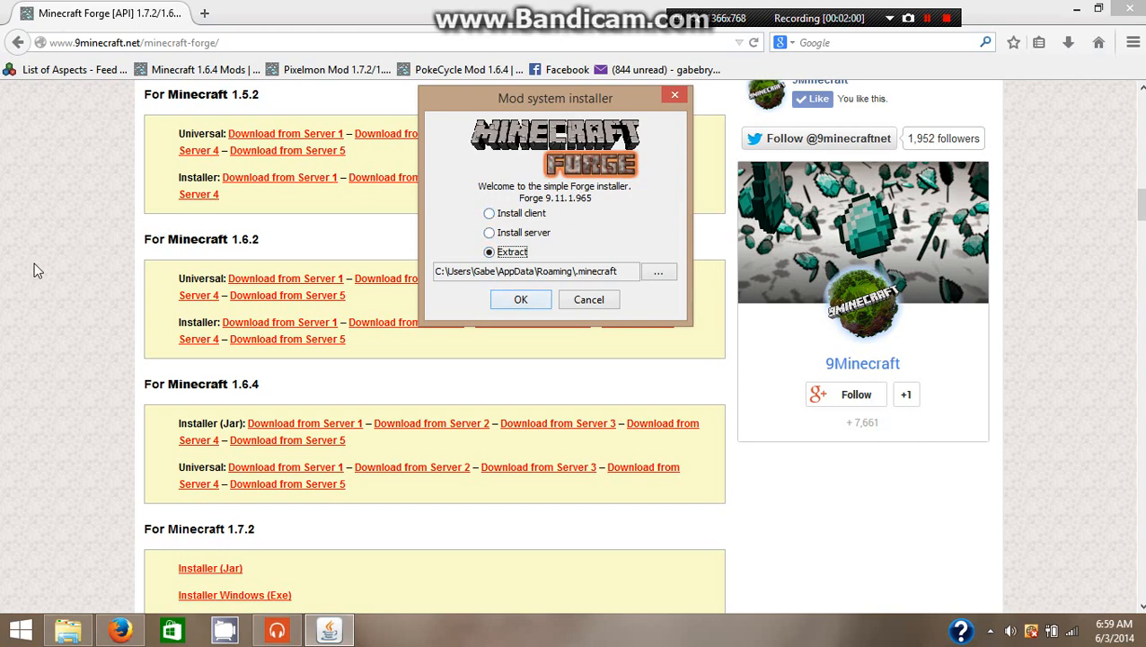
left_click(489, 237)
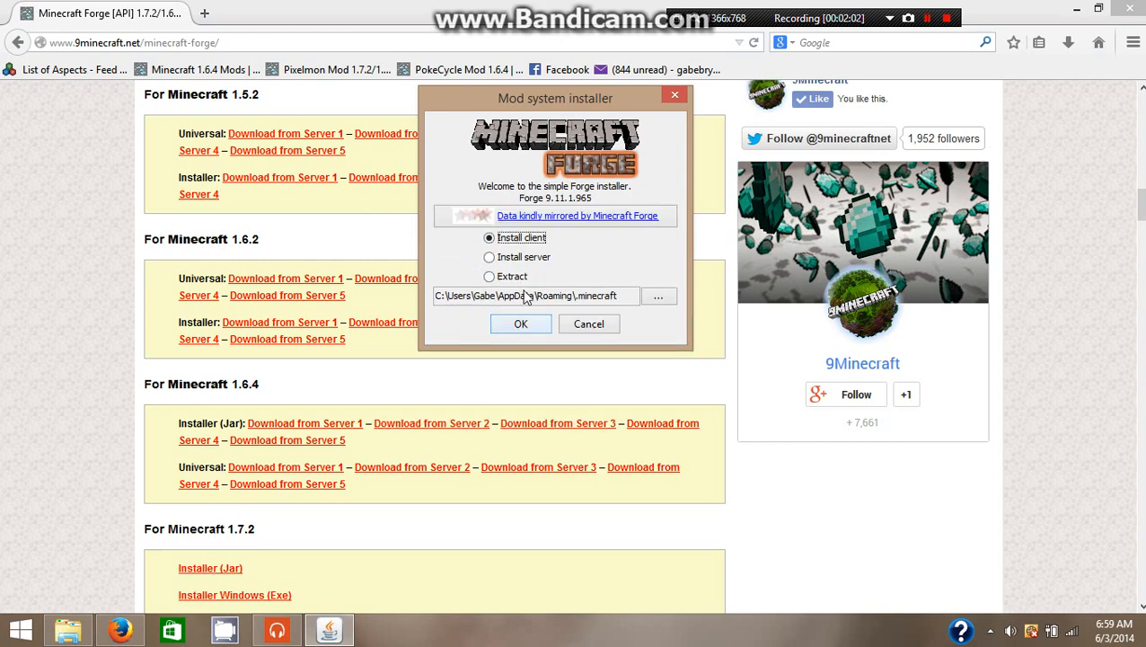
mouse_move(72, 379)
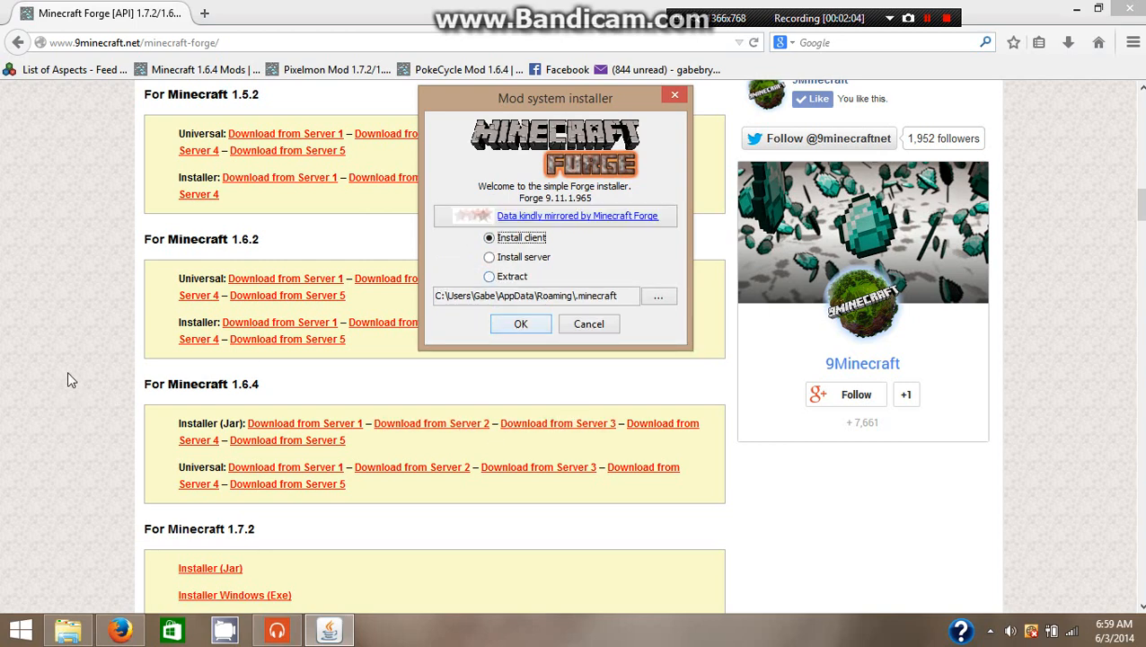
mouse_move(79, 374)
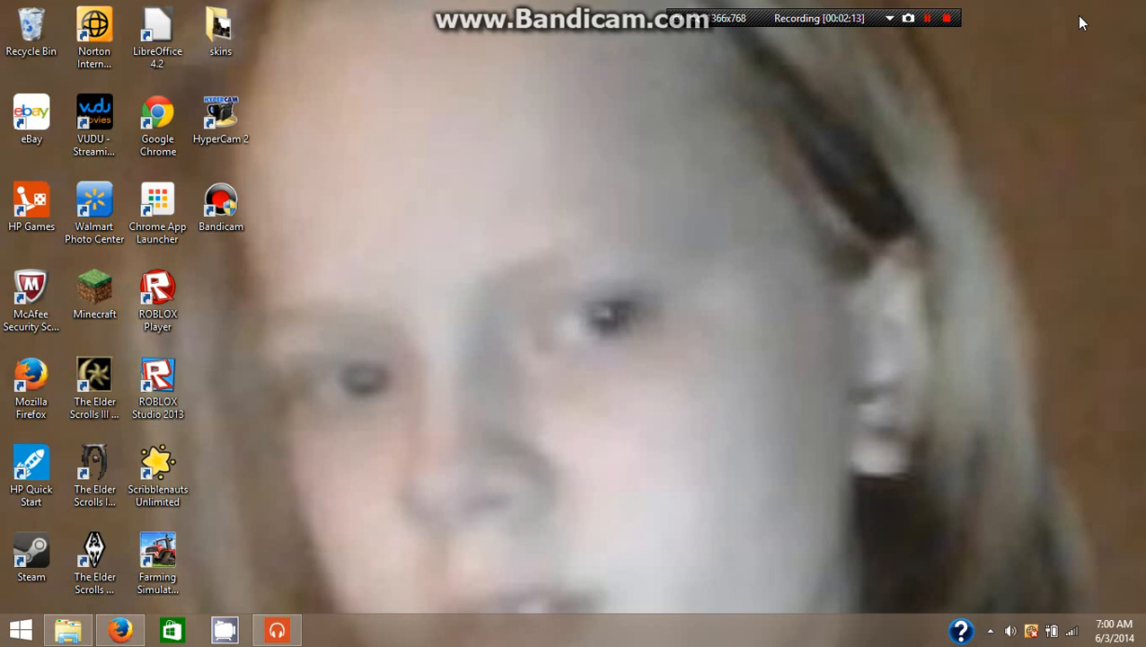
mouse_move(1065, 73)
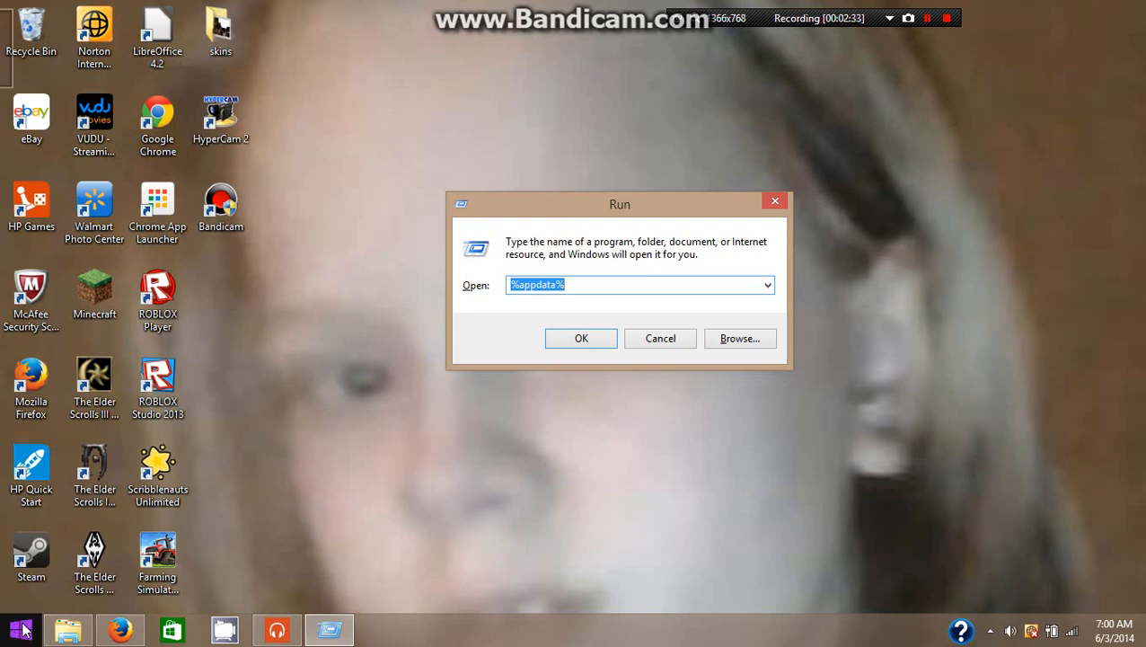
mouse_move(323, 600)
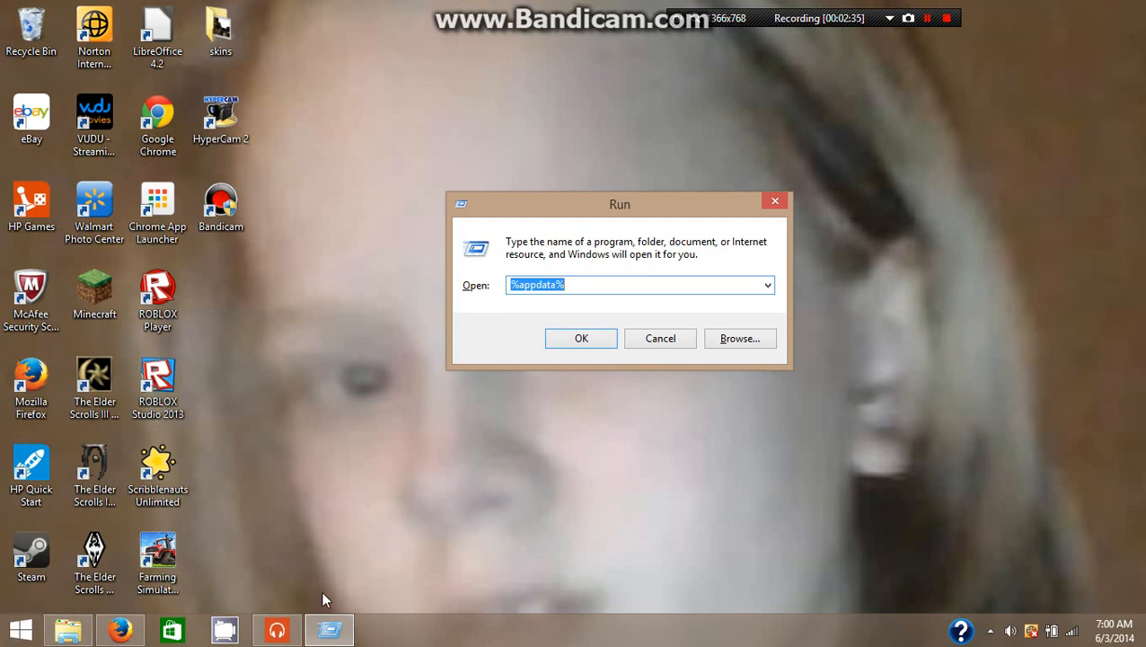
Move the Run dialog and run %appdata% to open the Roaming folder.
left_click_drag(619, 203, 544, 187)
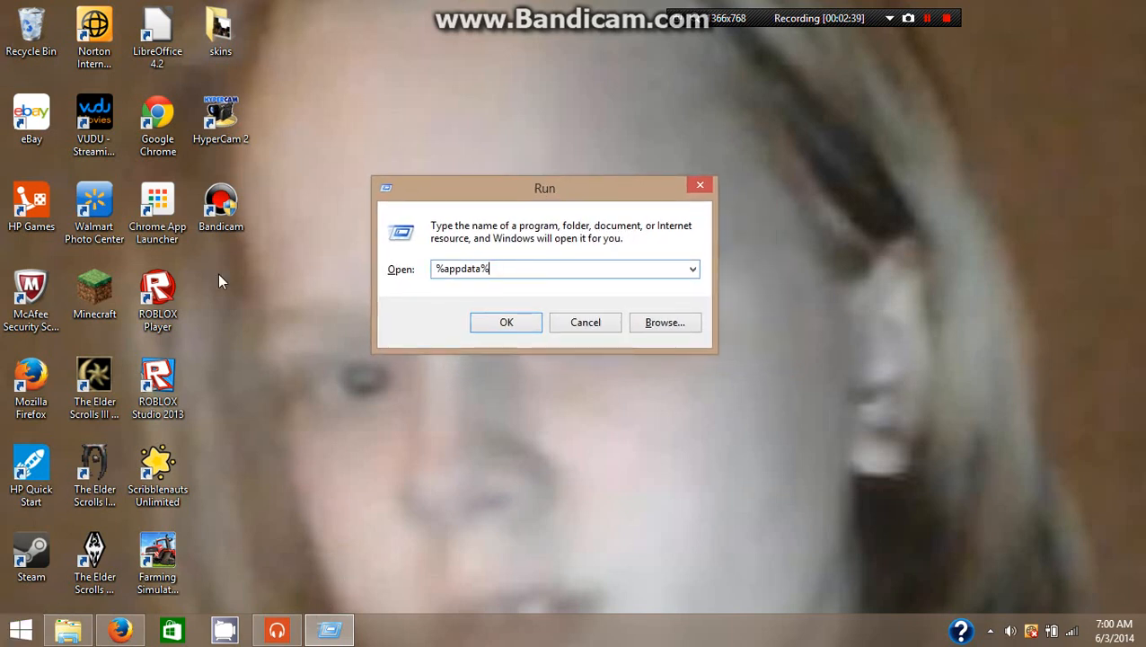
mouse_move(626, 143)
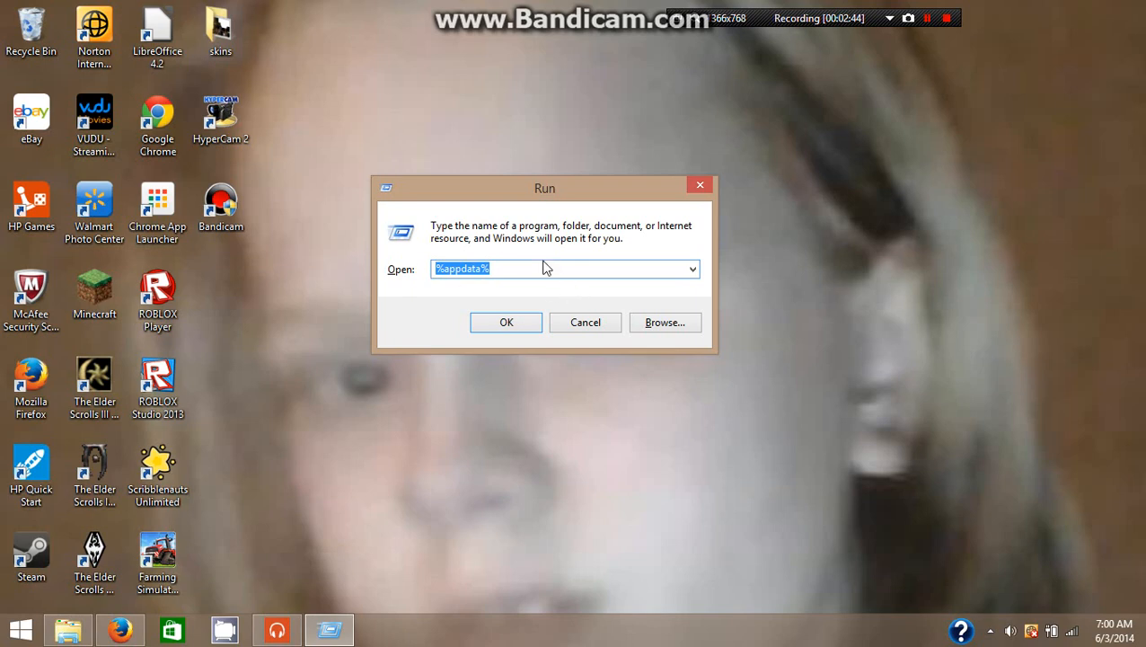
left_click(506, 321)
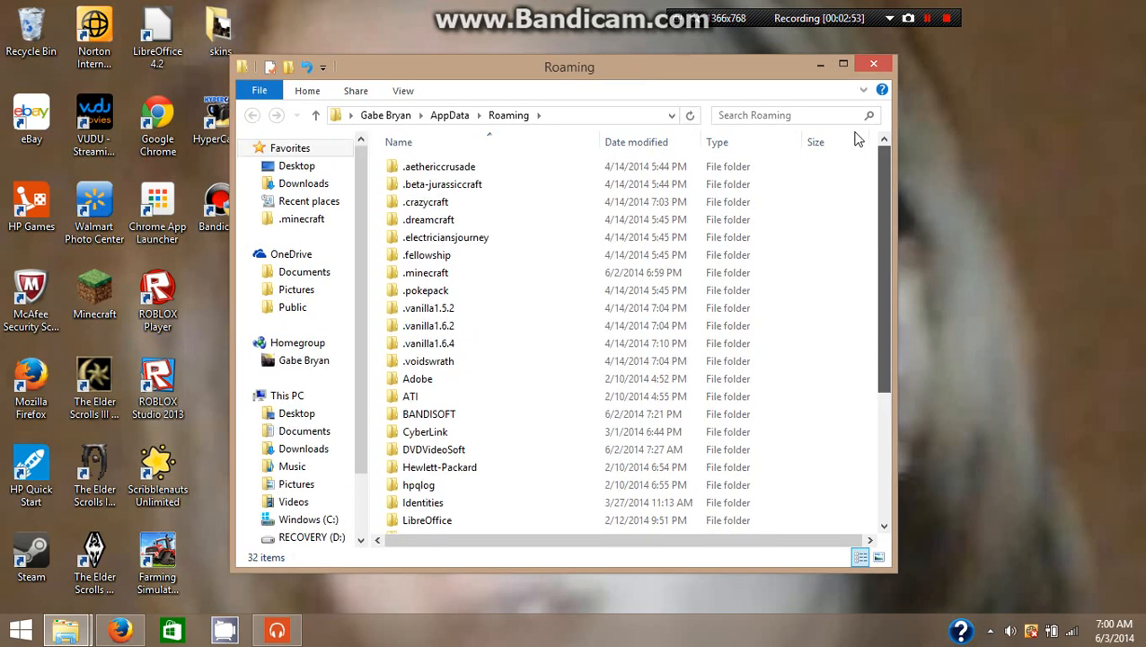
Open .minecraft inside Roaming and select its versions folder.
left_click(426, 272)
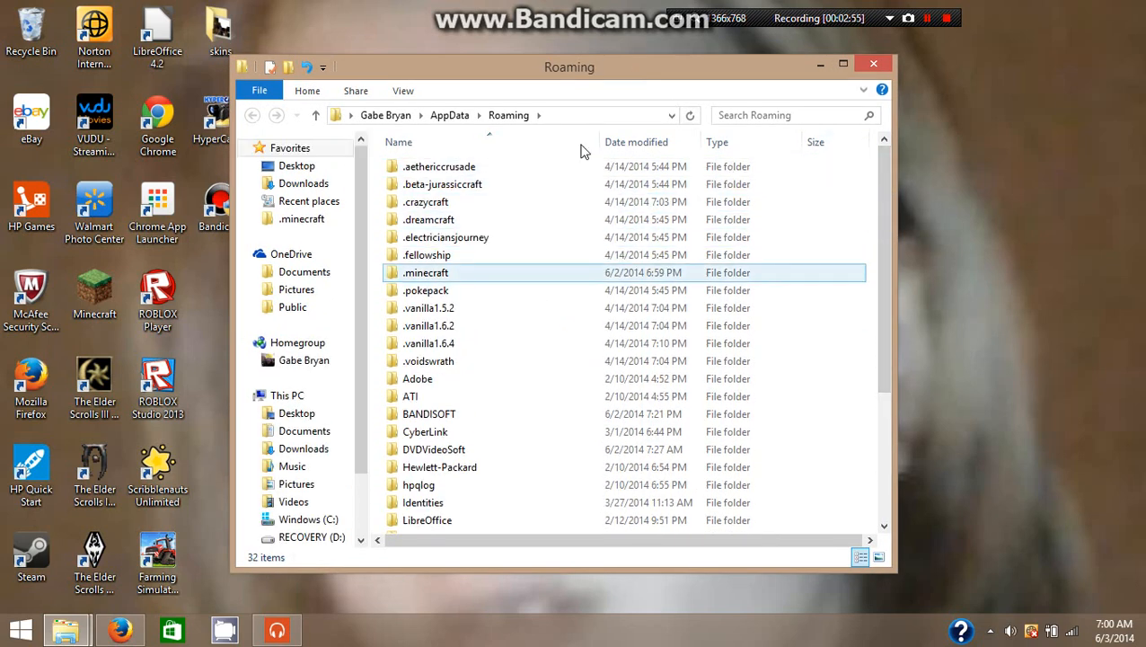
scroll("down", 3)
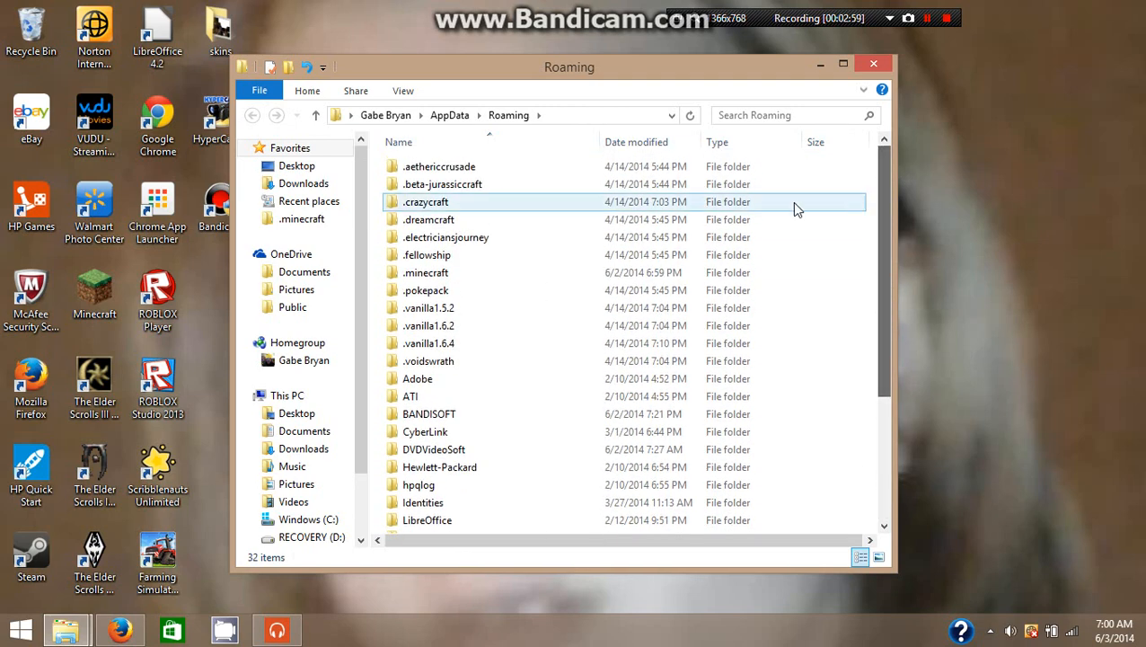
left_click(426, 272)
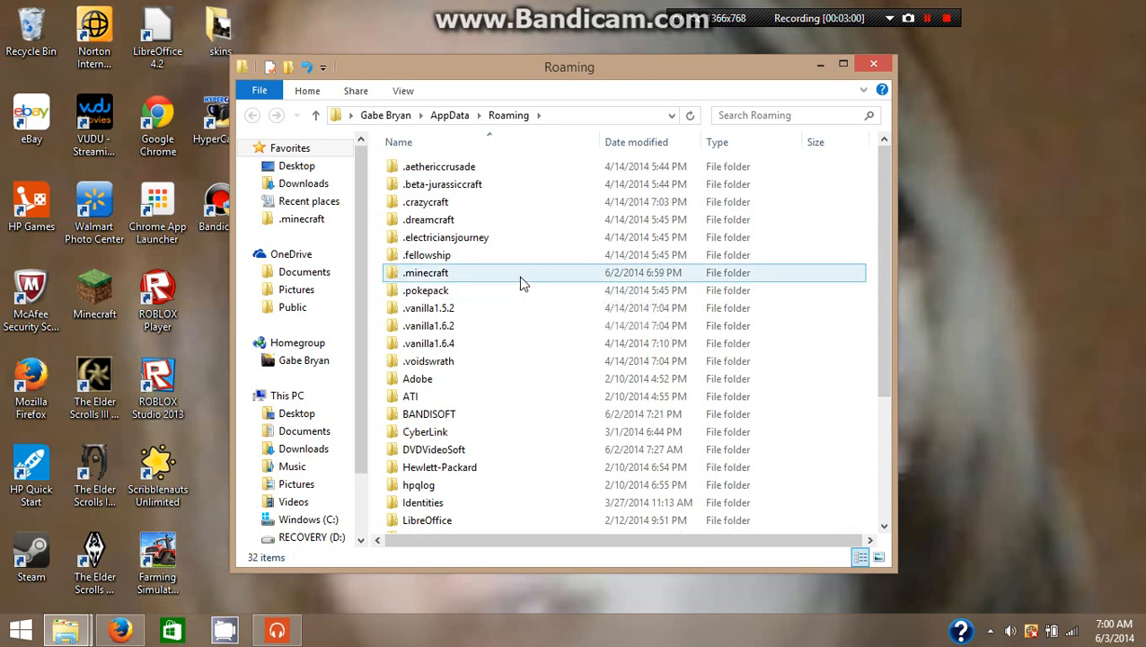
mouse_move(377, 323)
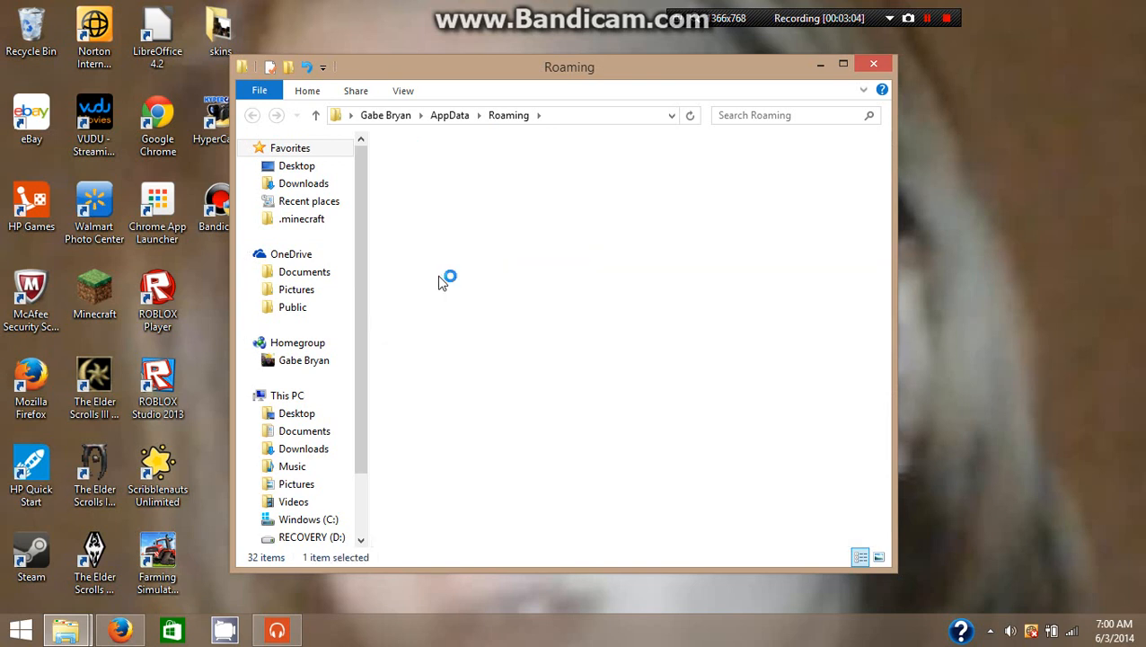
double_click(302, 218)
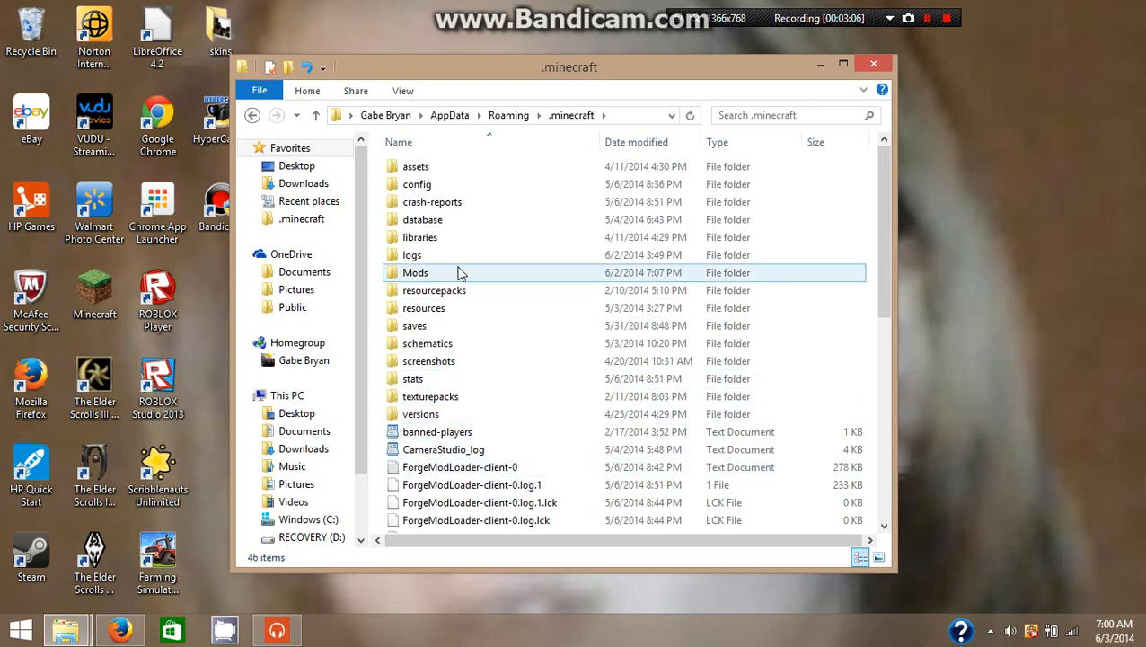
mouse_move(431, 272)
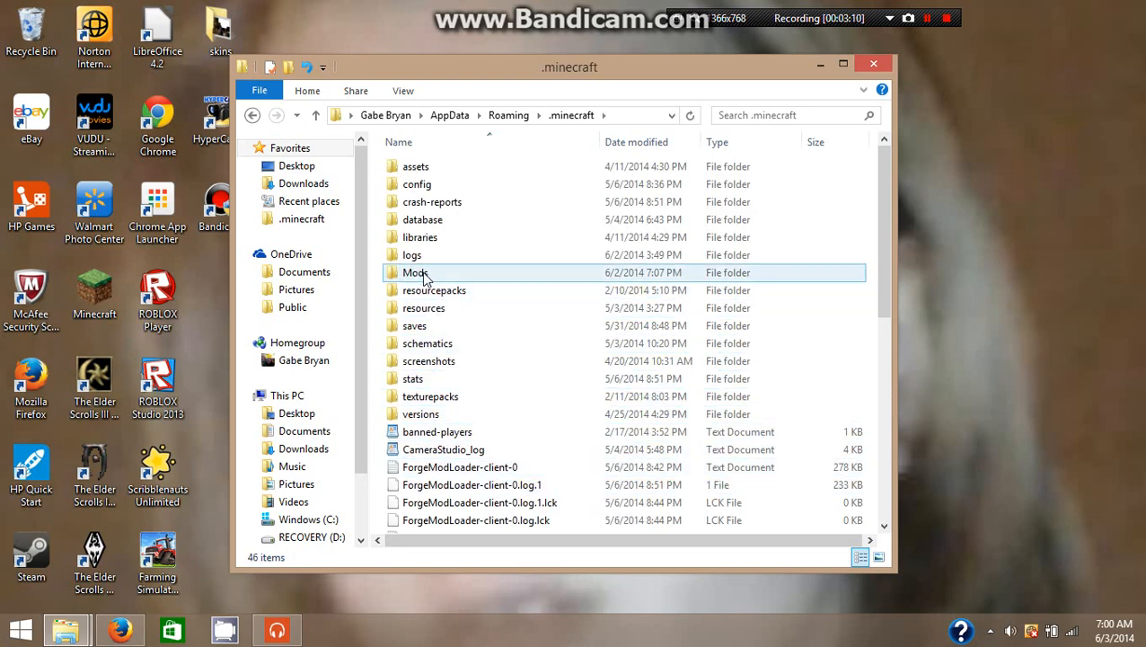
mouse_move(434, 307)
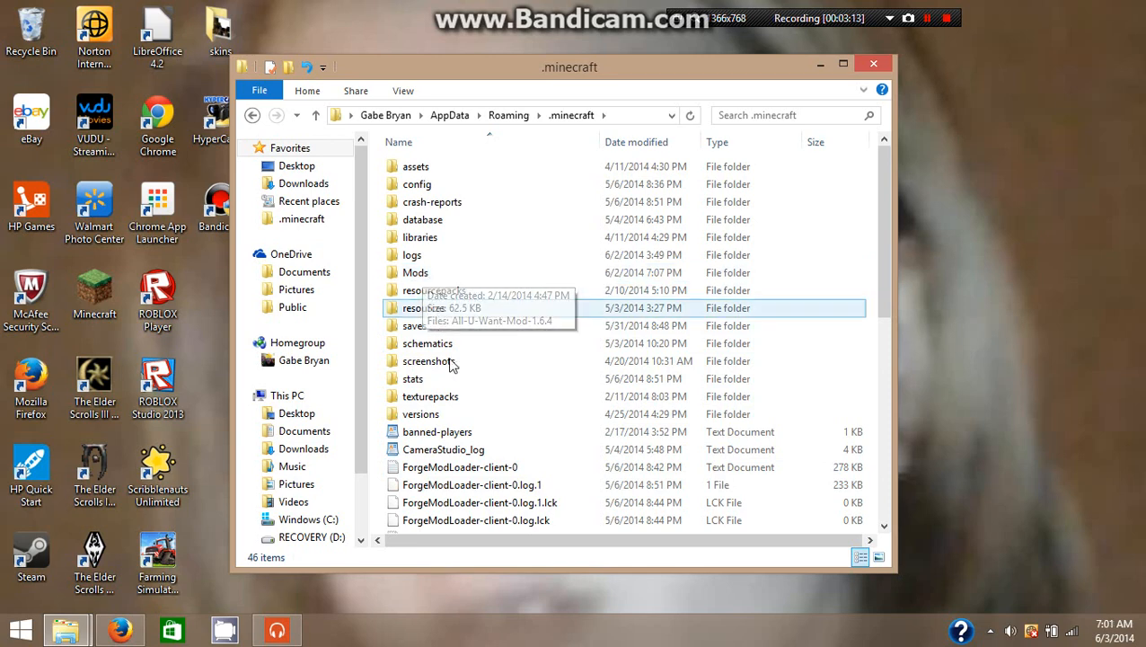
scroll("down", 3)
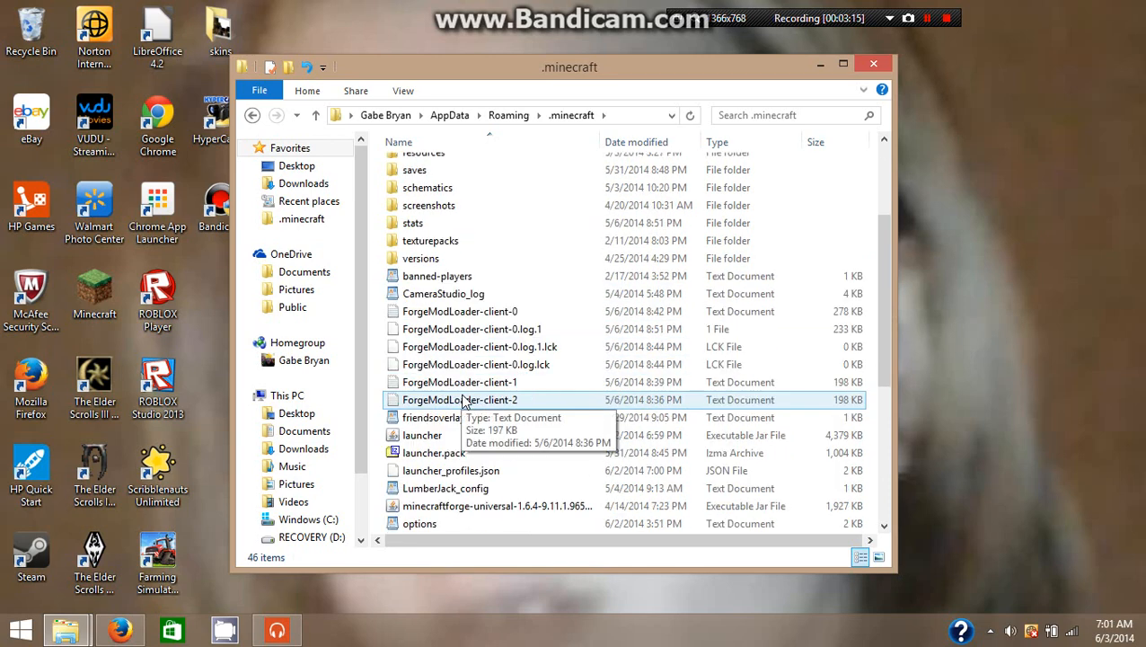
left_click(476, 364)
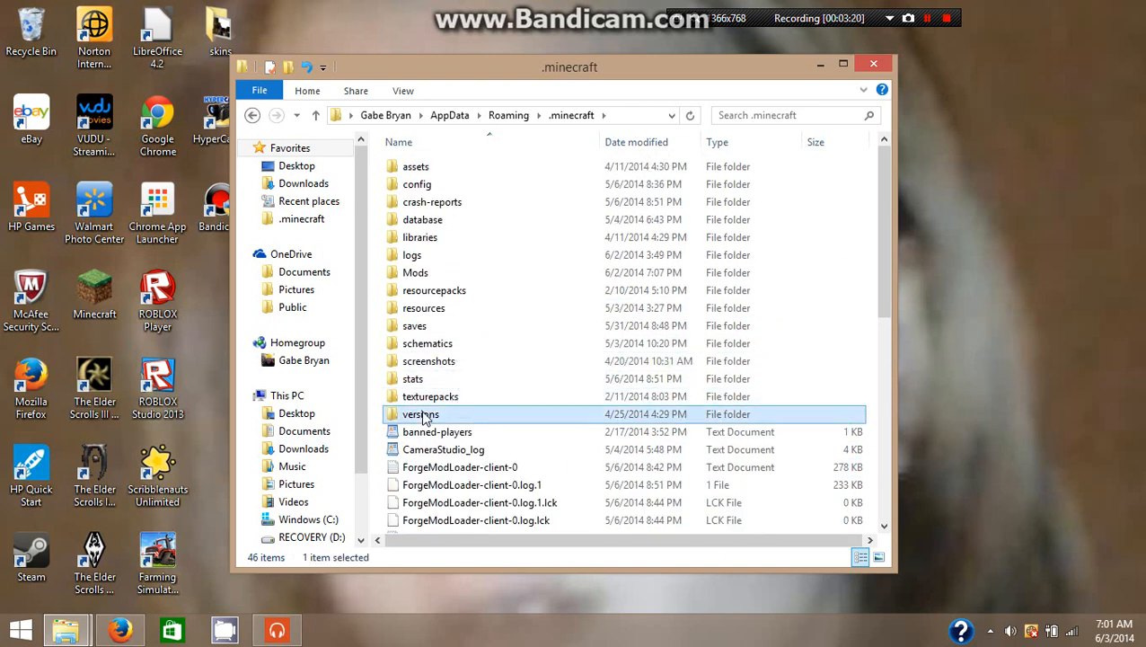
Open the versions folder and look for 1.6.4-Forge9.11.1.965 among the version folders.
double_click(421, 415)
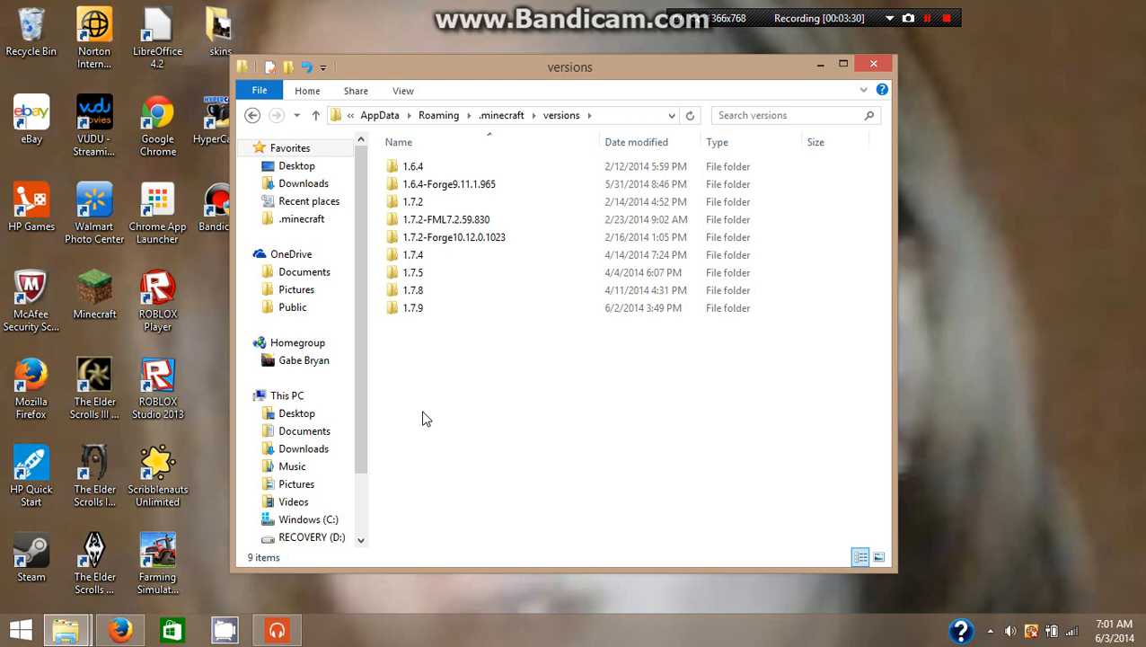
left_click(413, 272)
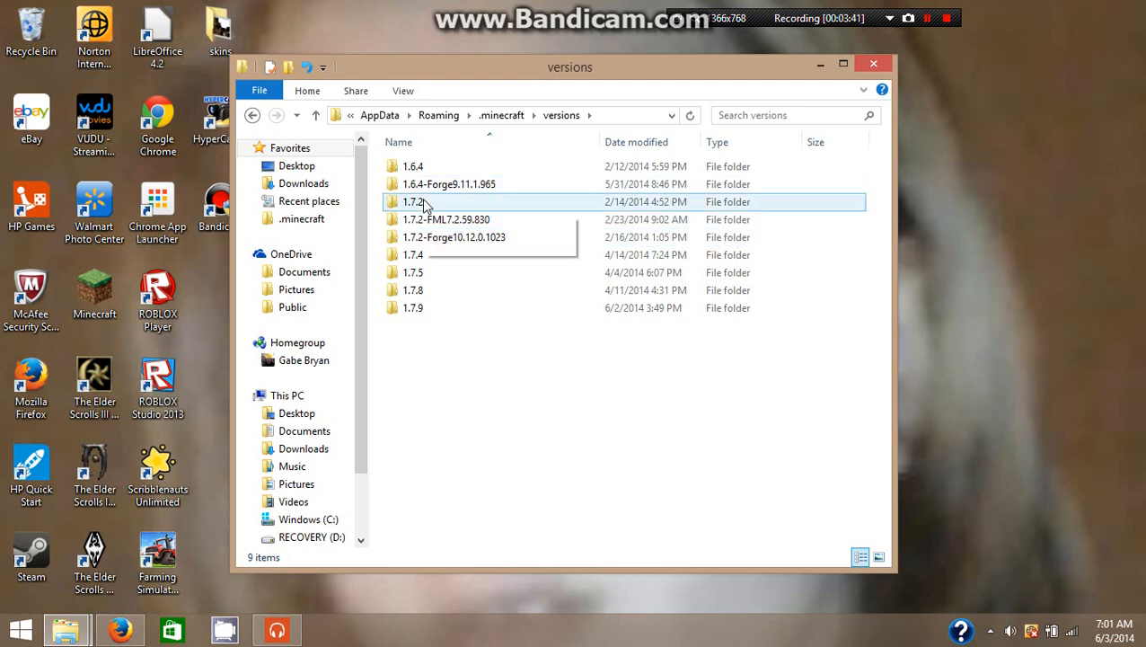
mouse_move(413, 201)
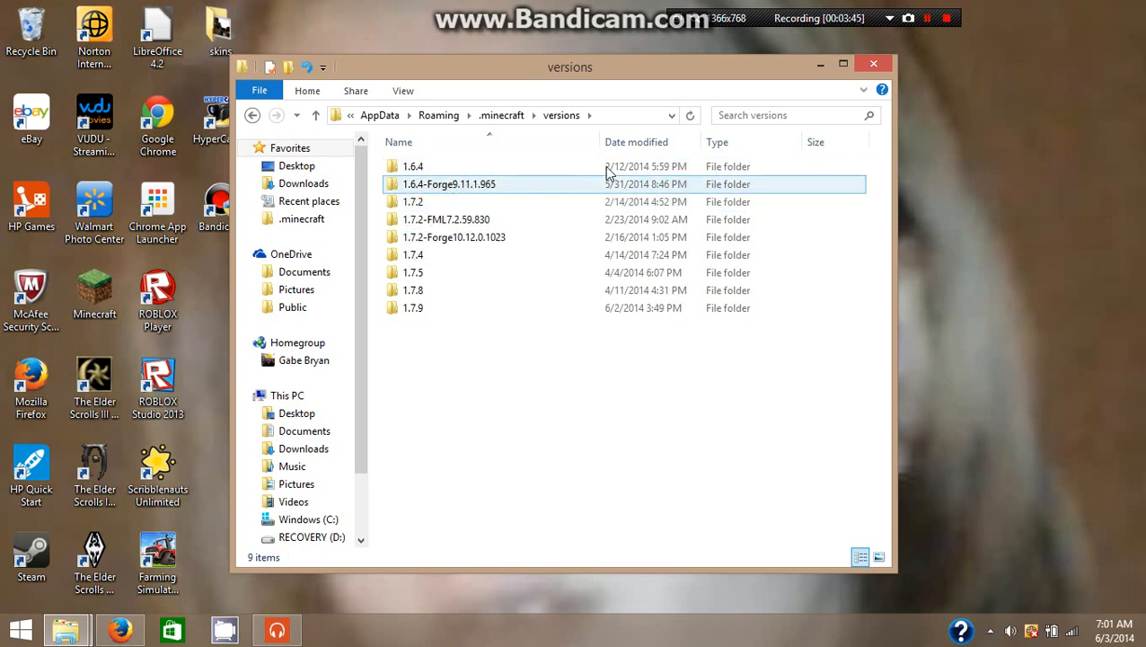
mouse_move(575, 195)
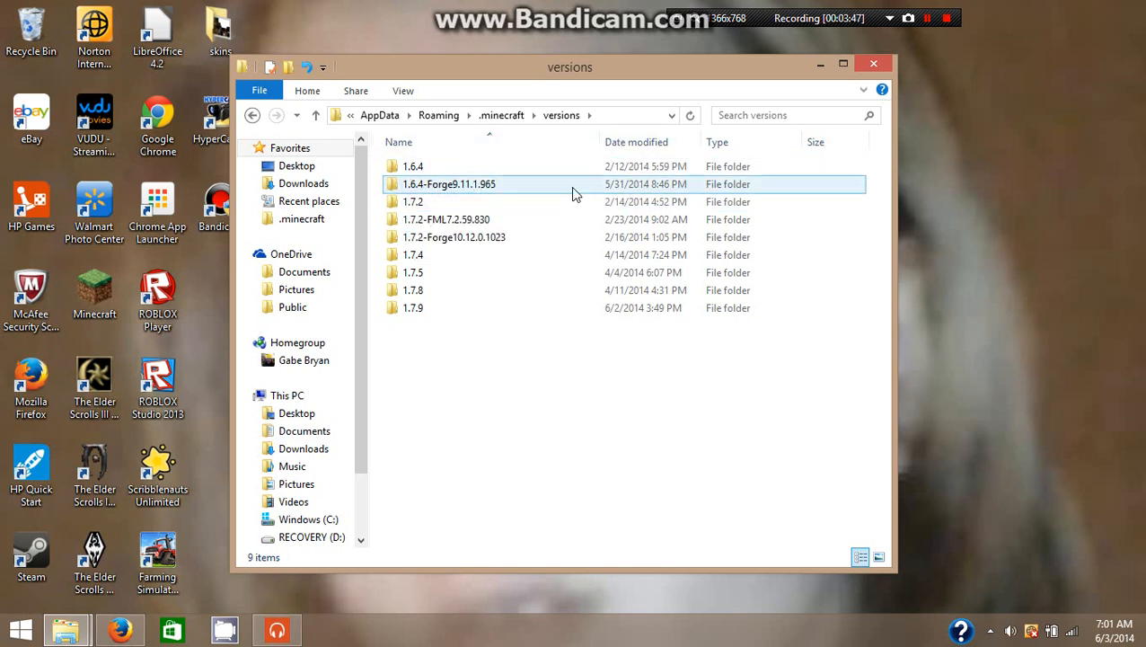
mouse_move(555, 189)
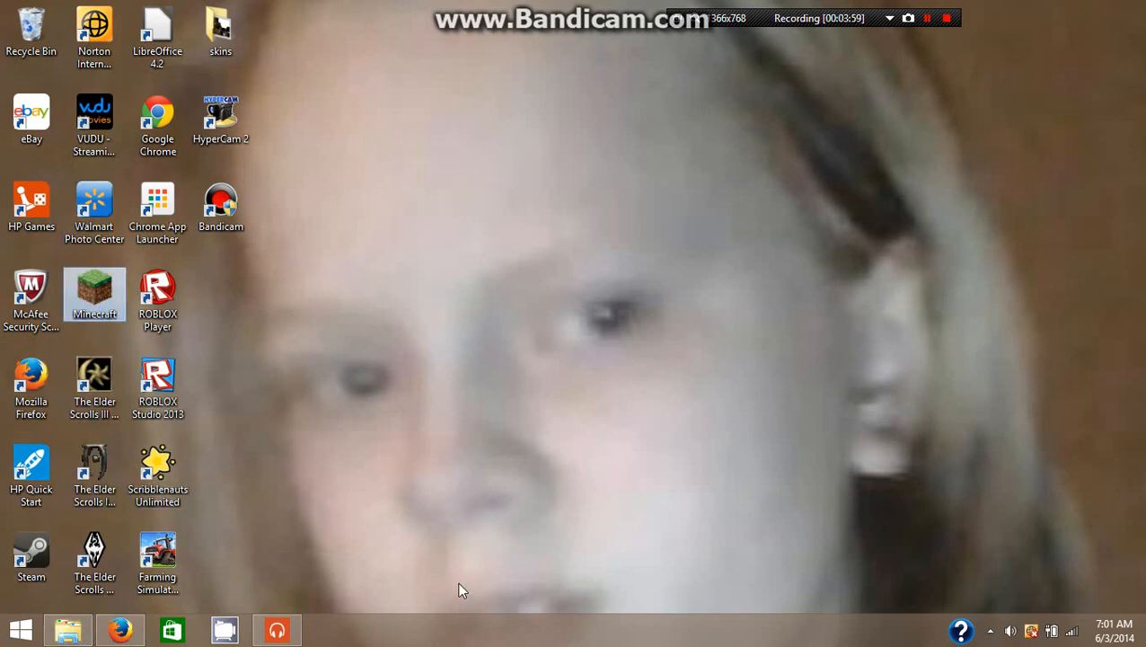
Launch Minecraft from its desktop shortcut.
double_click(94, 292)
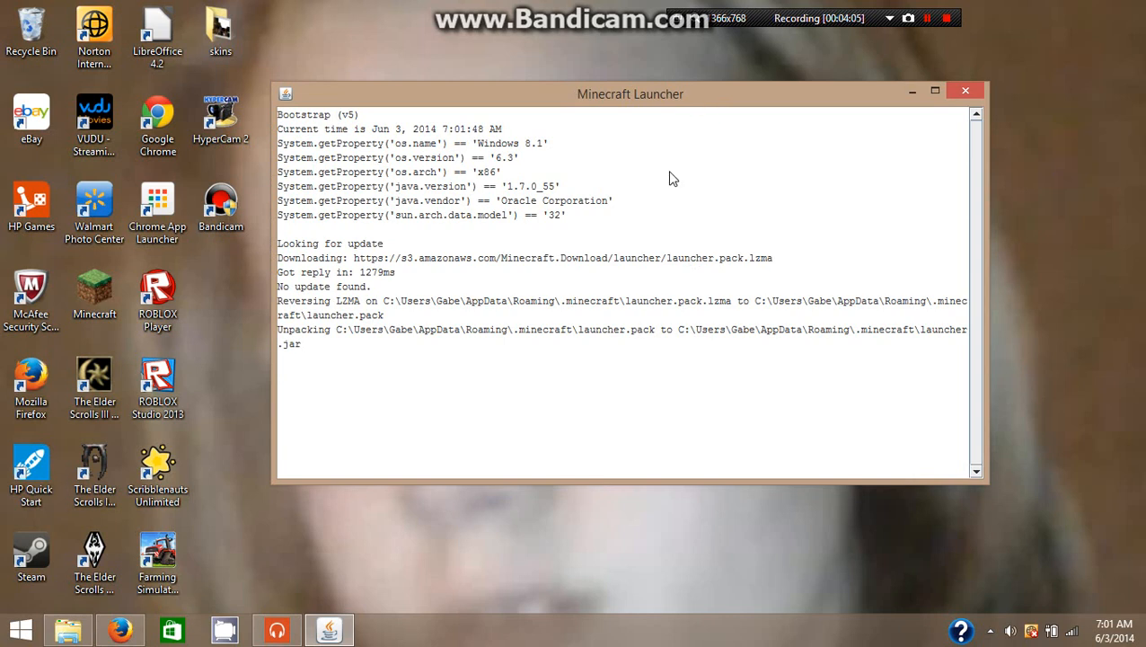
mouse_move(646, 186)
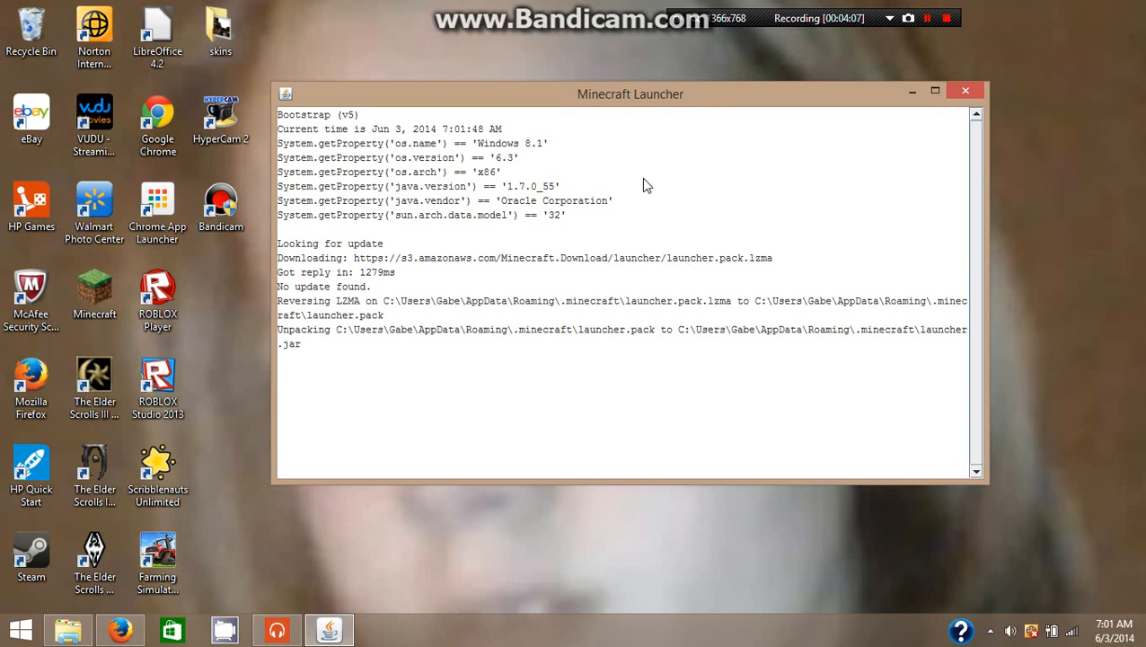
mouse_move(642, 199)
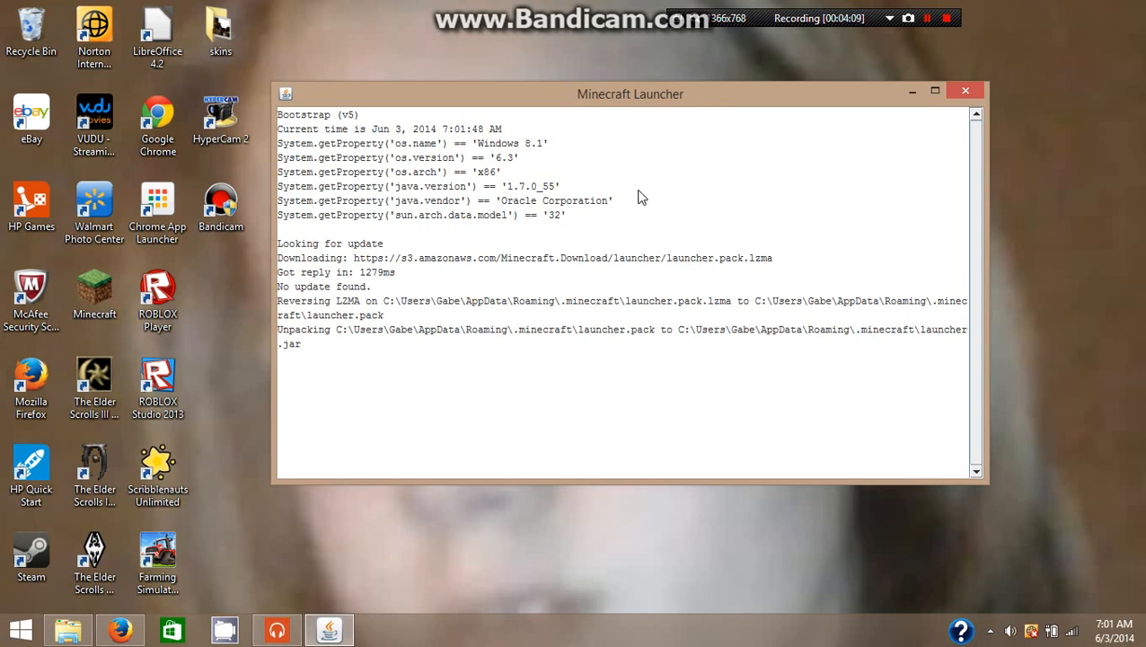
mouse_move(652, 186)
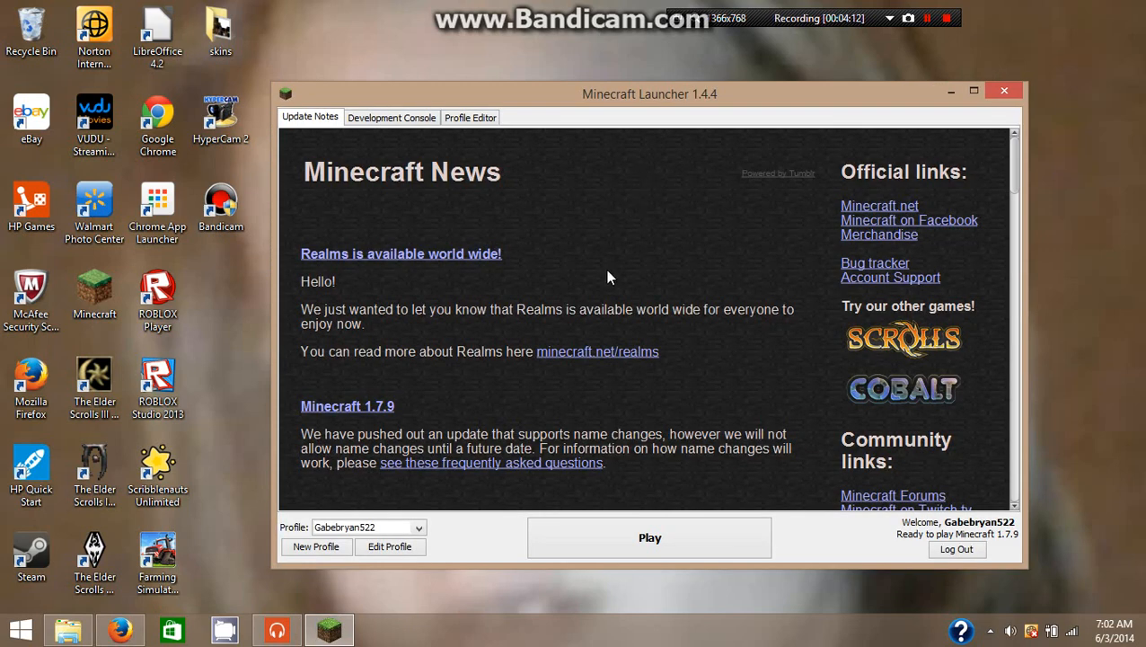
mouse_move(510, 297)
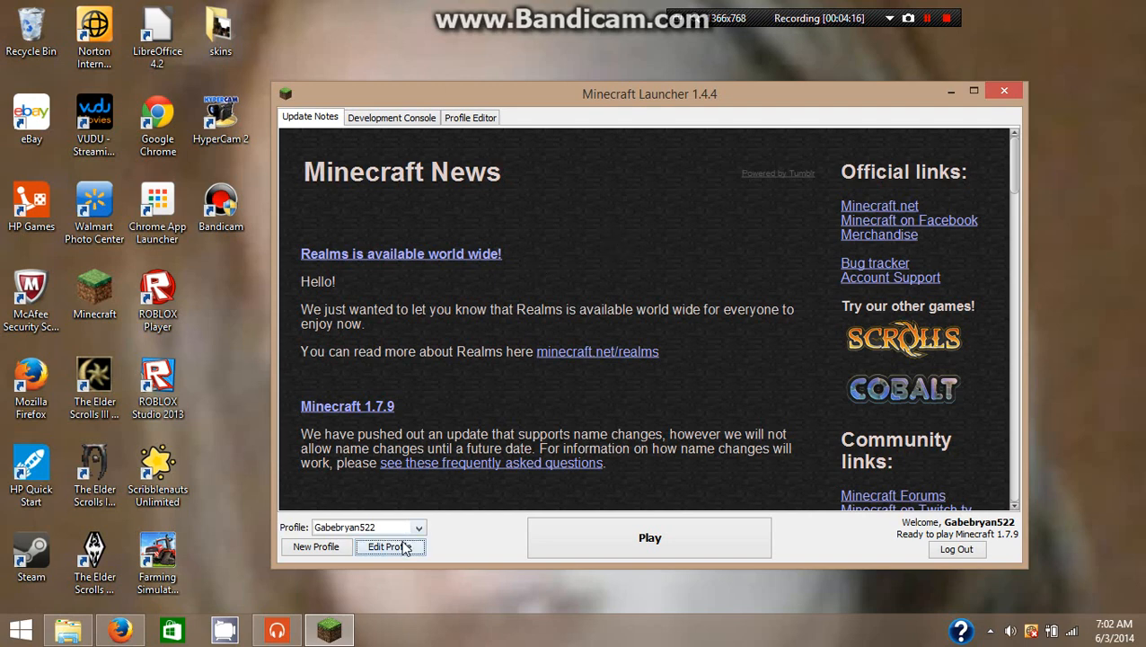
Set the launcher profile's version to release 1.6.4-Forge9.11.1.965 and save it.
left_click(389, 546)
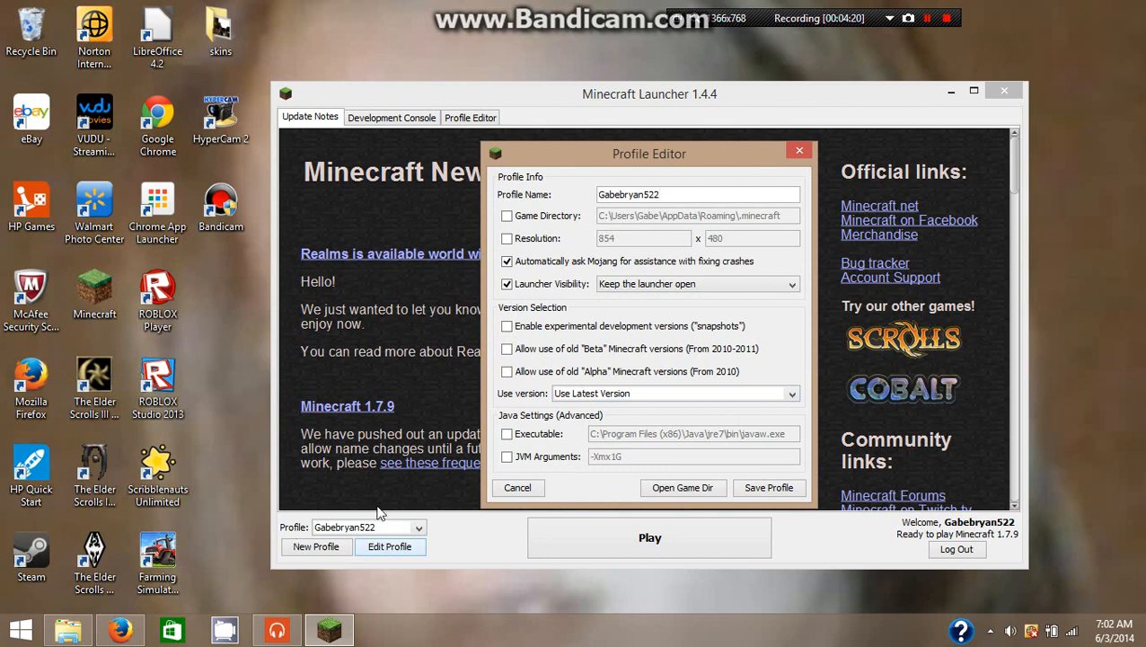
left_click(673, 394)
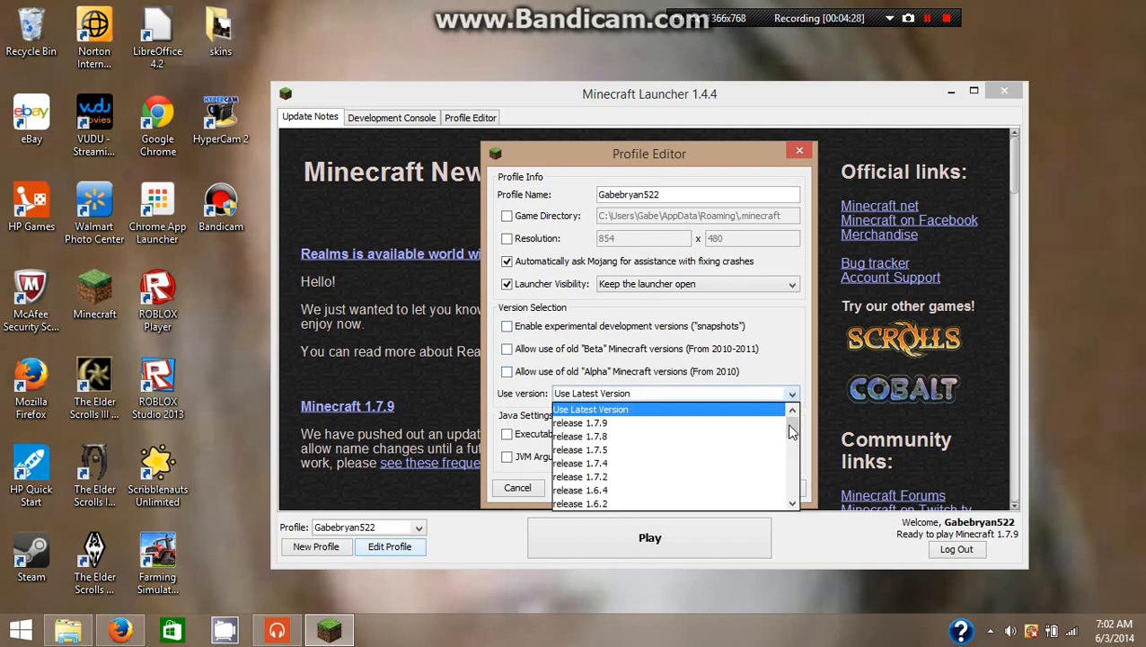
scroll("down", 3)
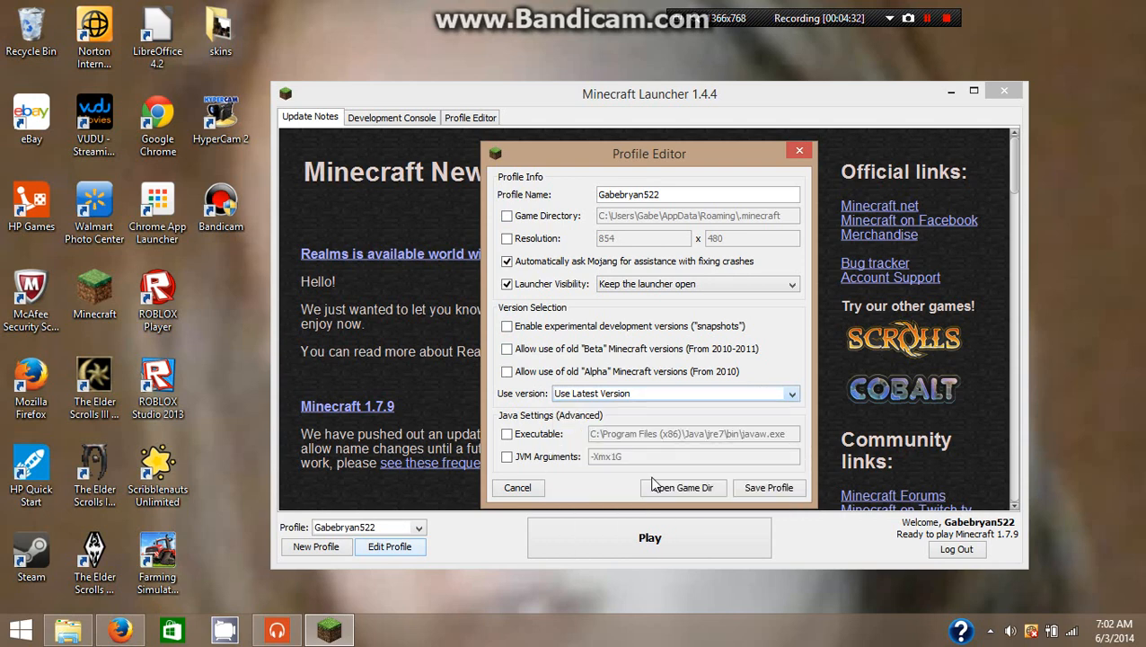
left_click(675, 393)
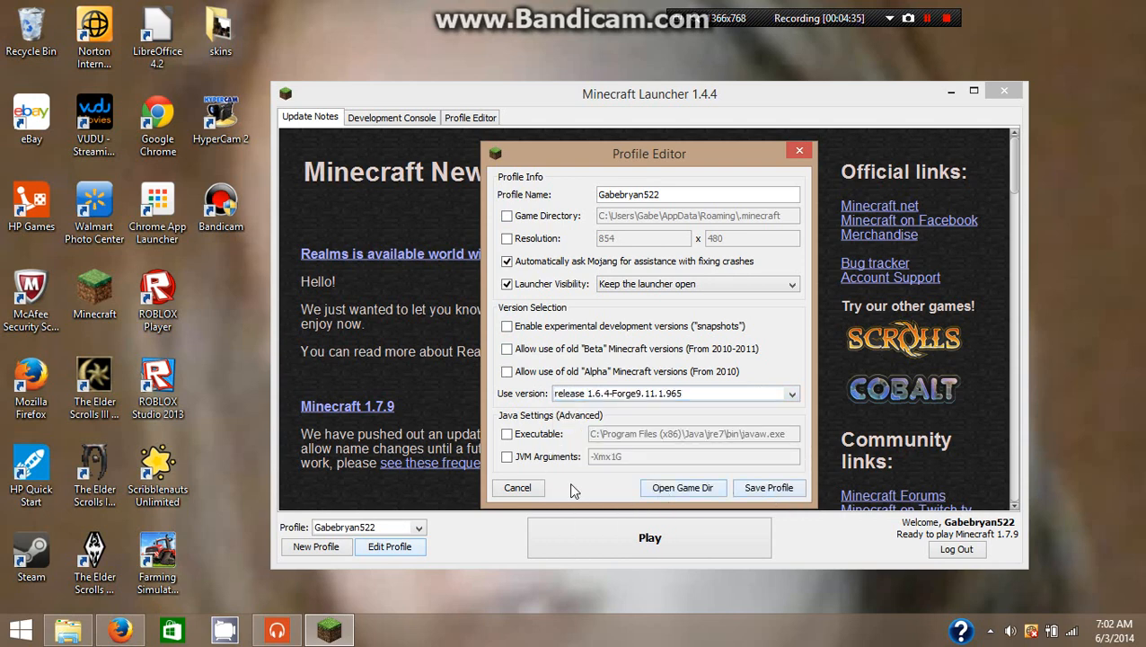
left_click(518, 487)
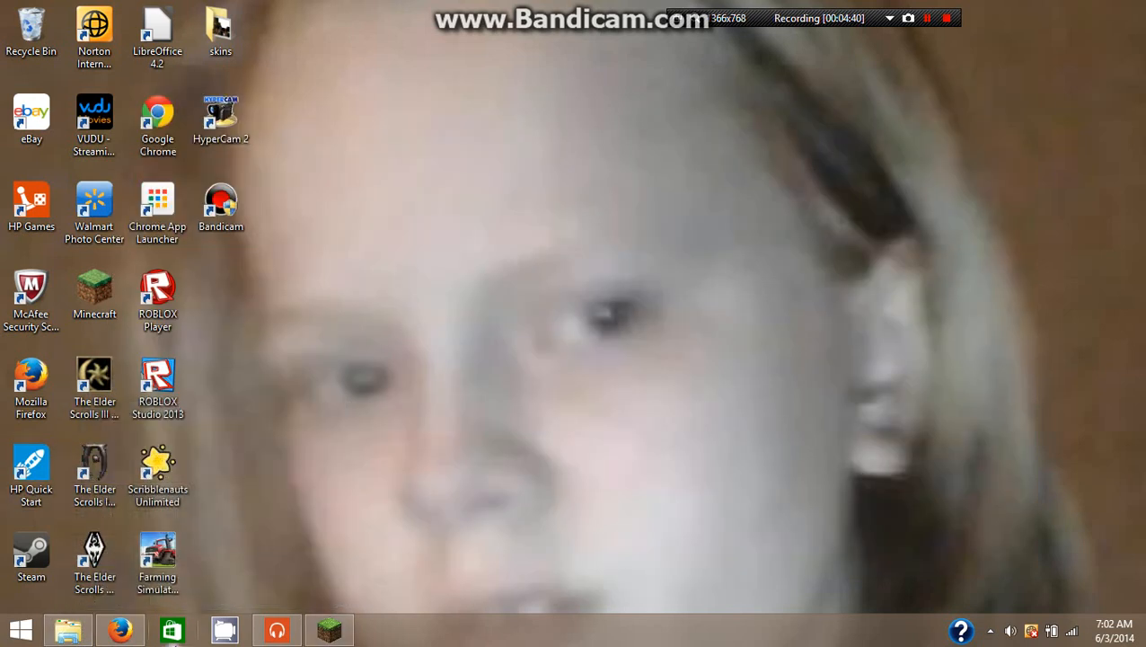
mouse_move(225, 582)
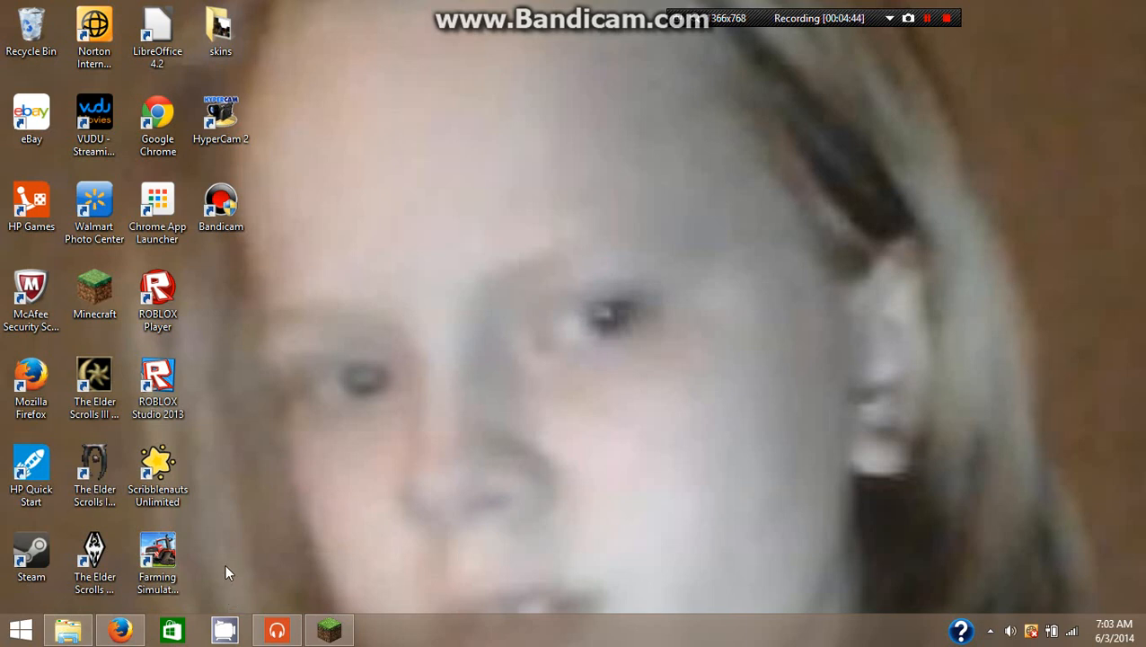
mouse_move(340, 71)
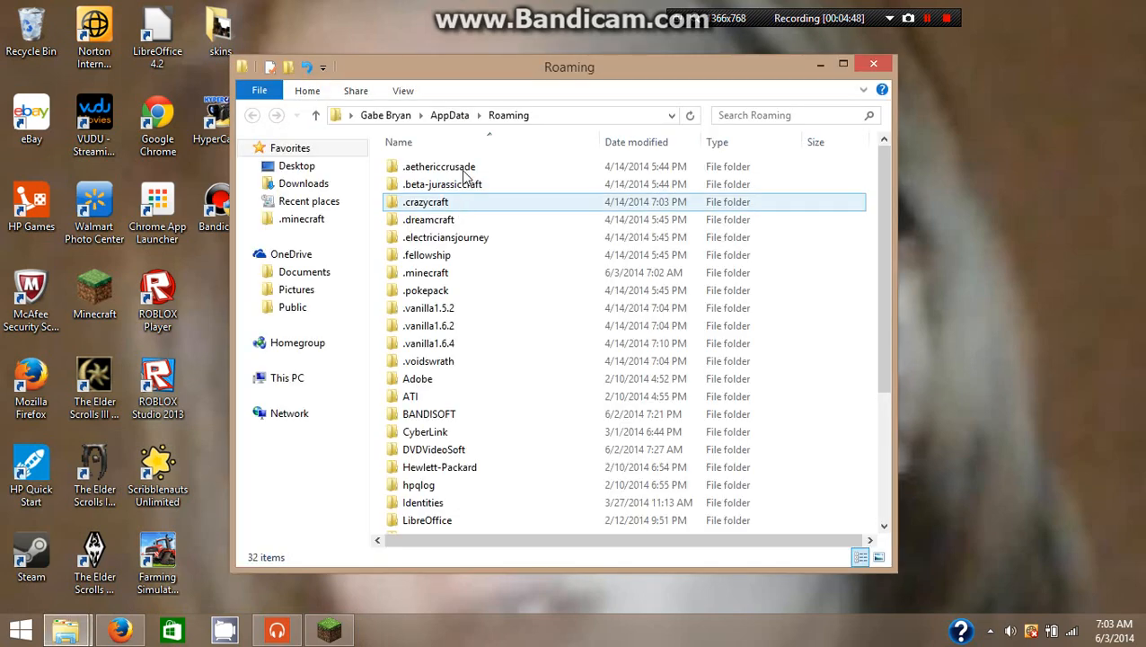
Open .minecraft\Mods and drag the All-U-Want-Mod-1.6.4 zip out and back into Mods.
left_click(425, 272)
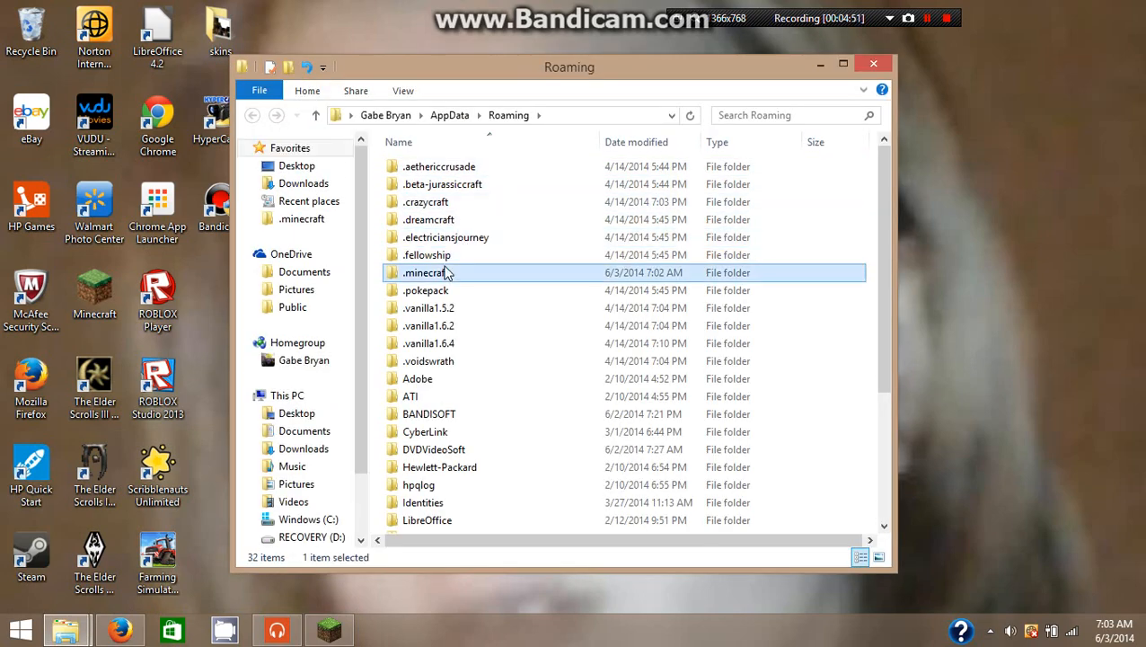
double_click(425, 272)
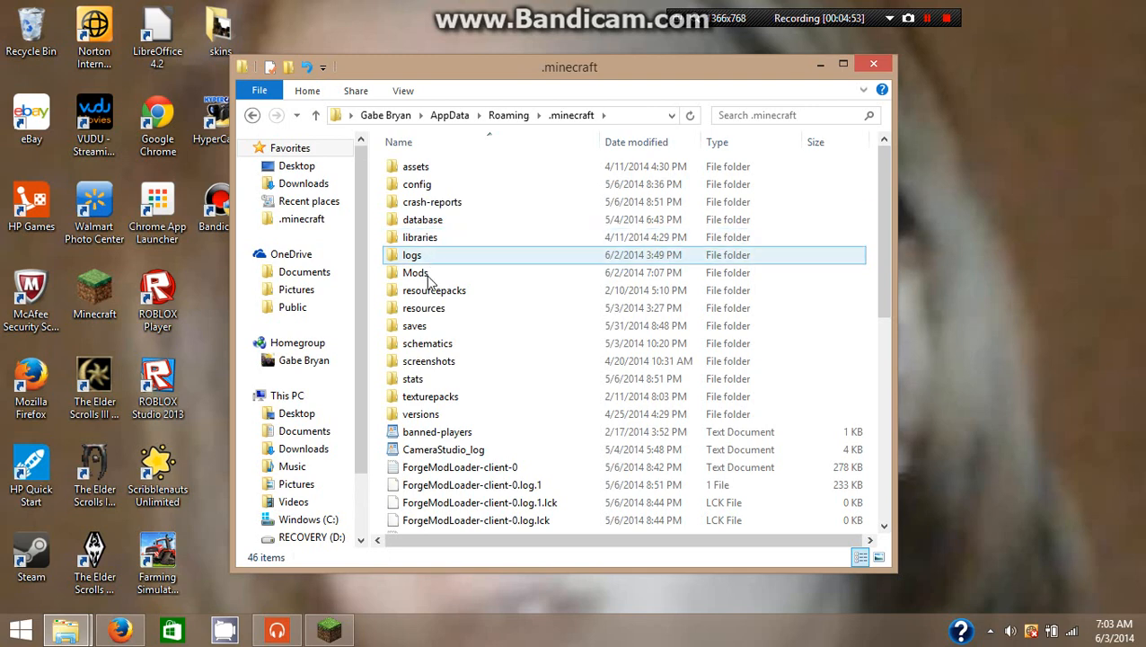
double_click(415, 272)
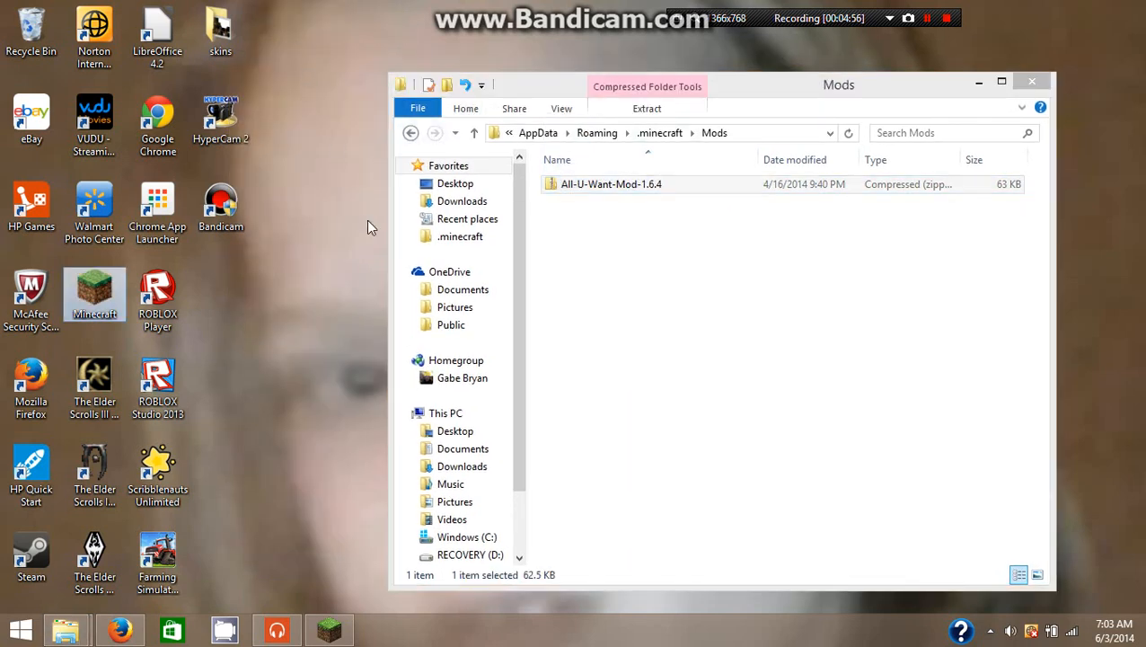
left_click_drag(611, 184, 283, 36)
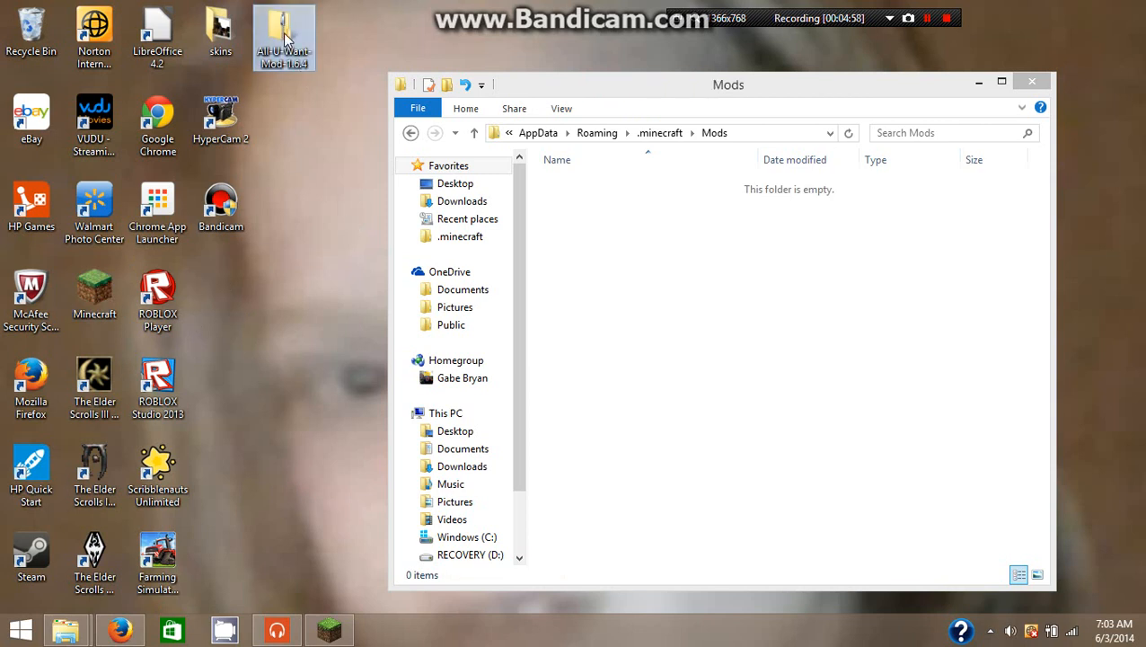
left_click_drag(284, 36, 220, 301)
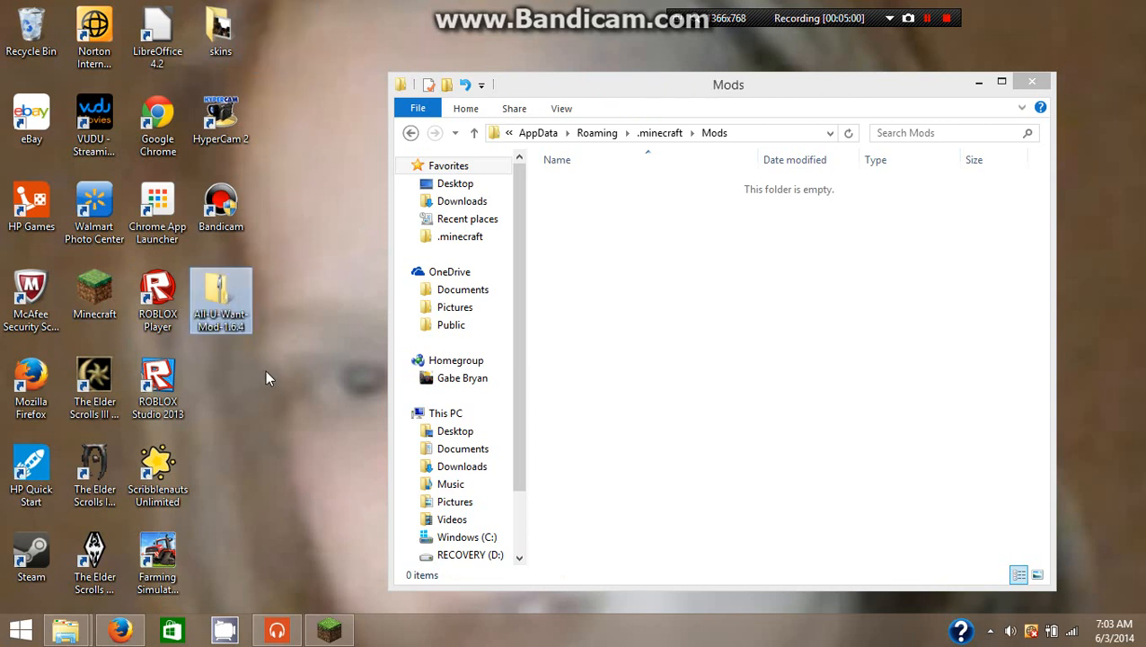
mouse_move(340, 375)
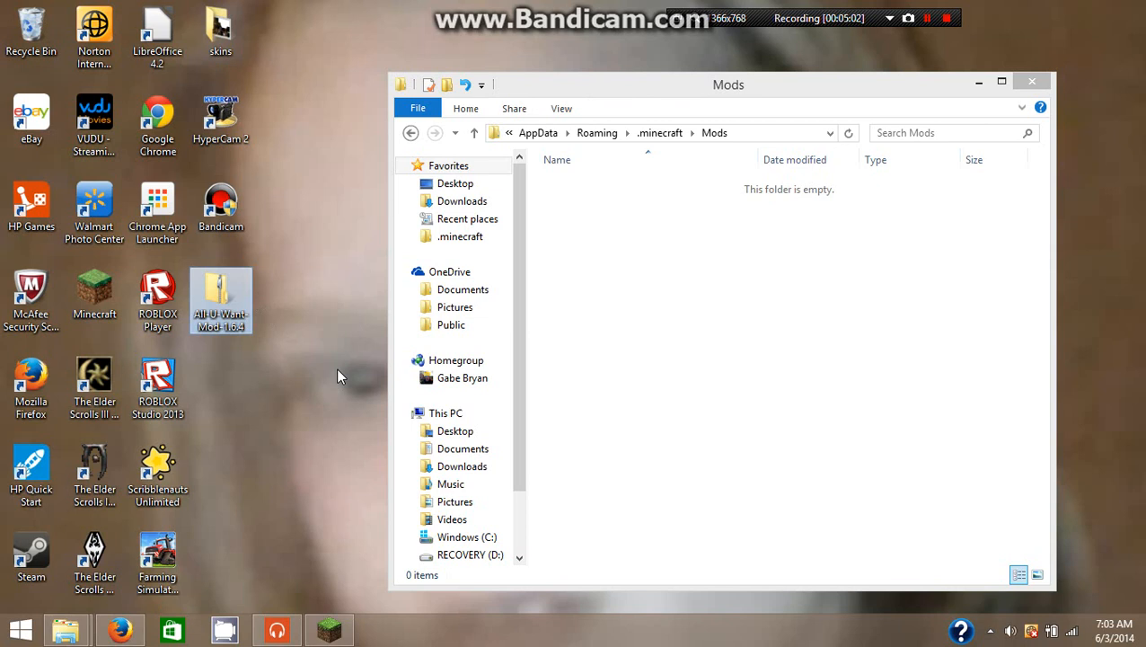
mouse_move(200, 298)
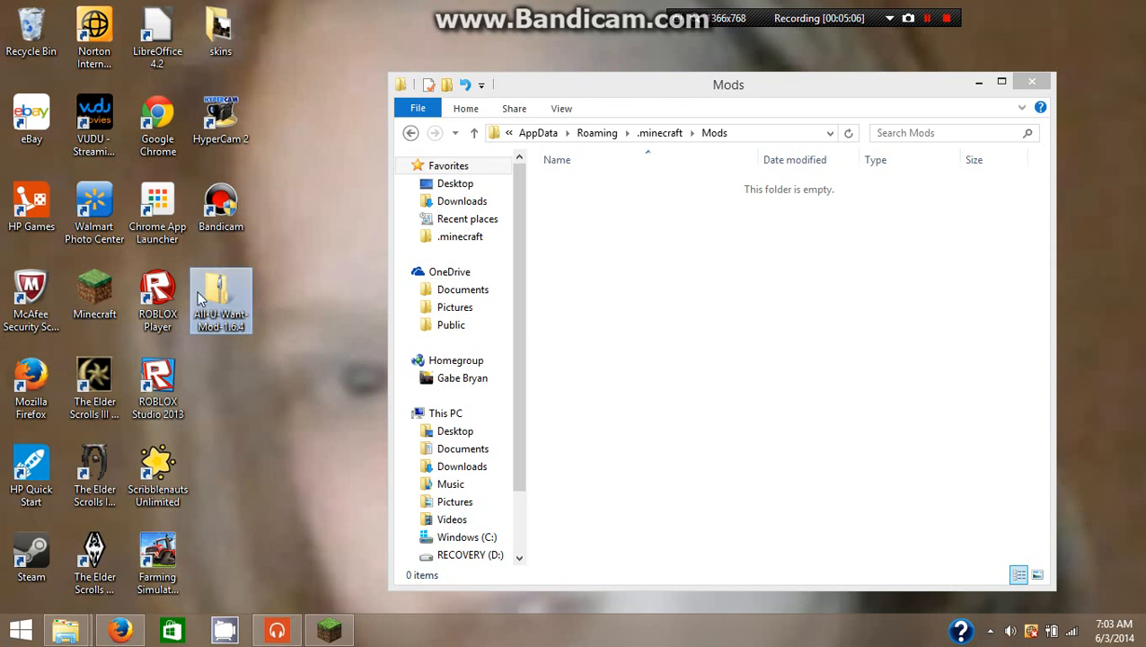
left_click_drag(220, 301, 584, 229)
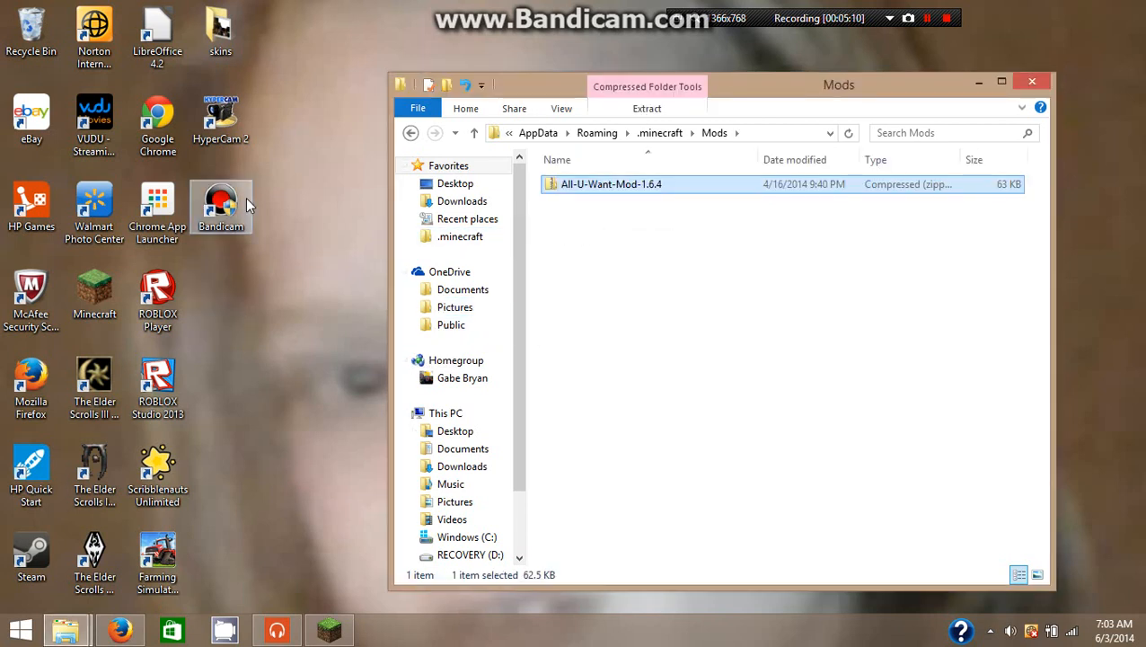
mouse_move(259, 276)
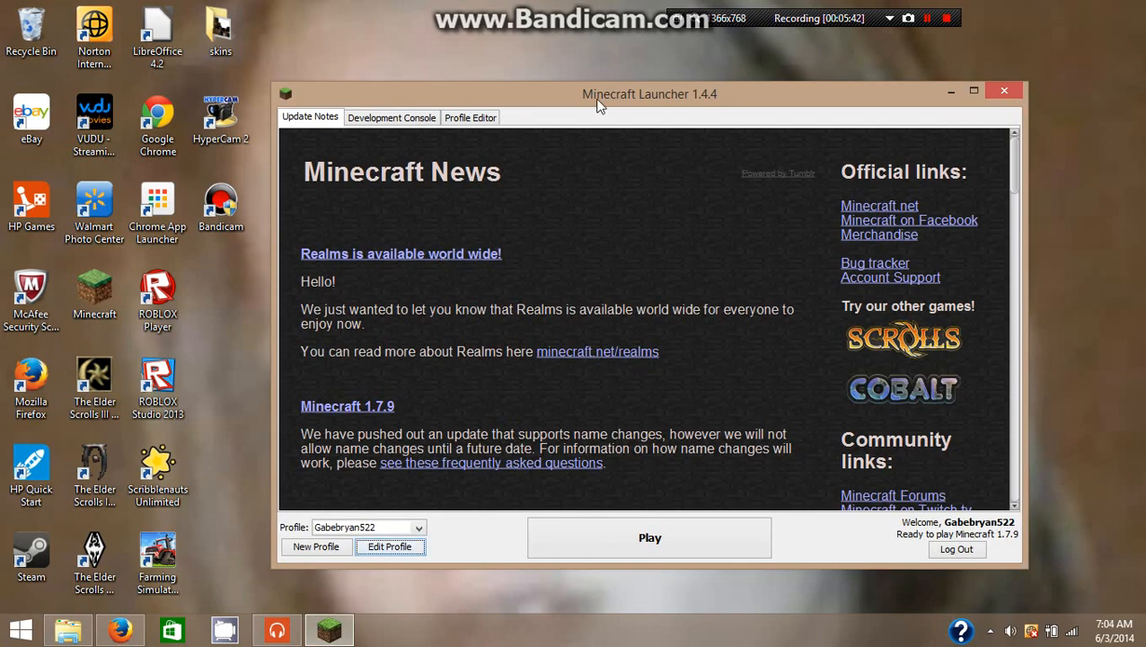
mouse_move(568, 132)
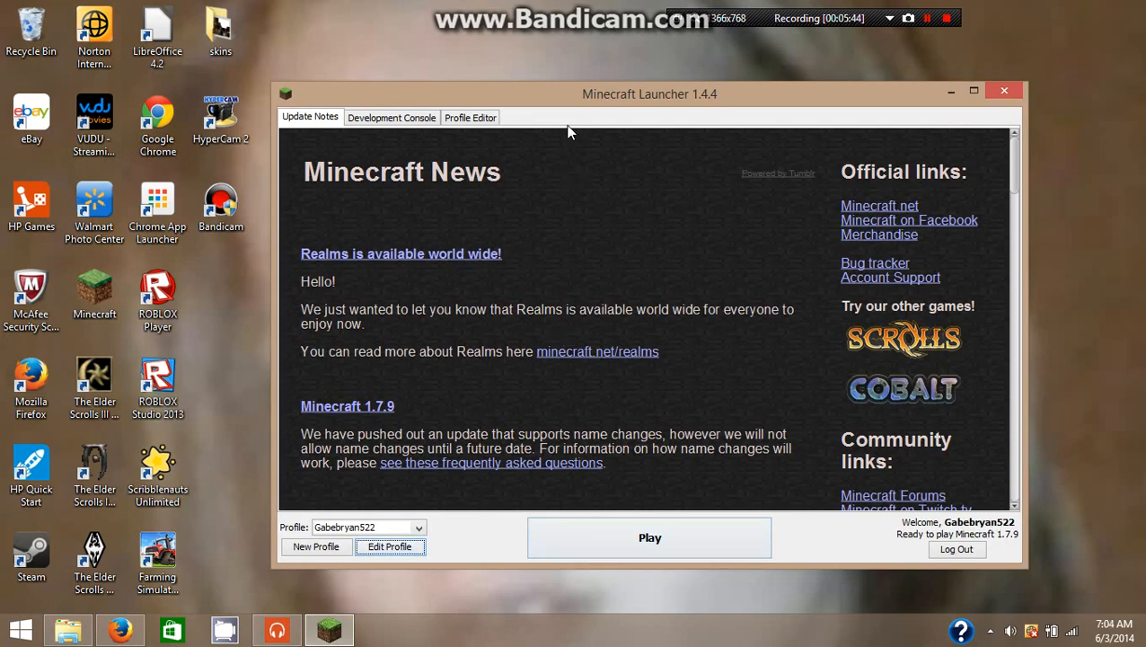
mouse_move(516, 424)
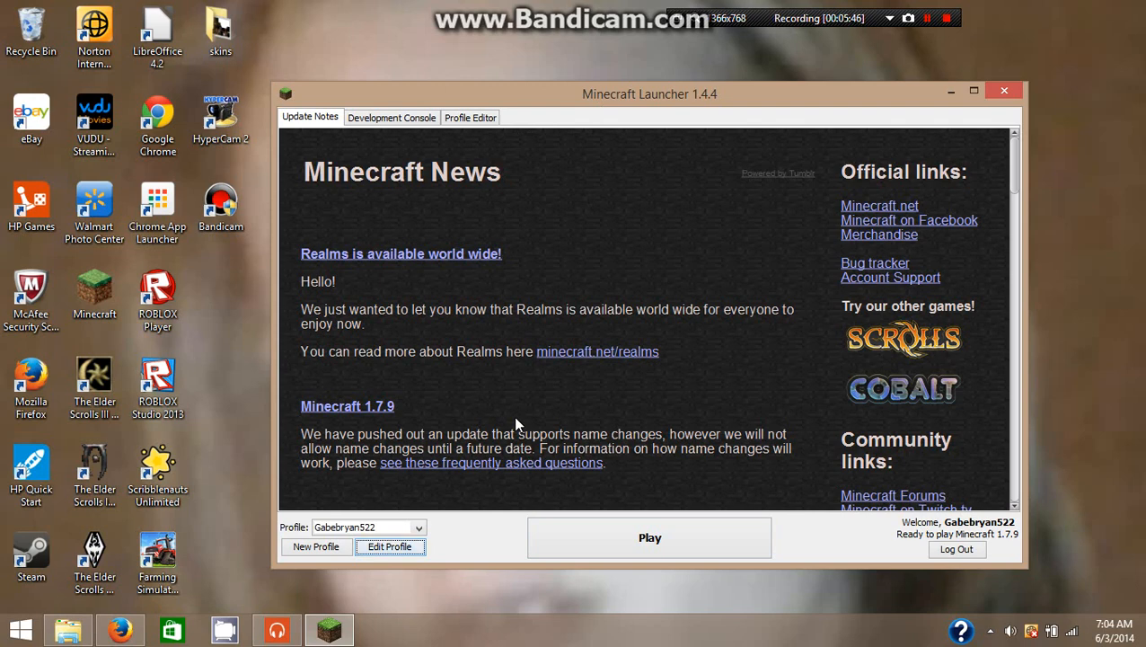
mouse_move(557, 377)
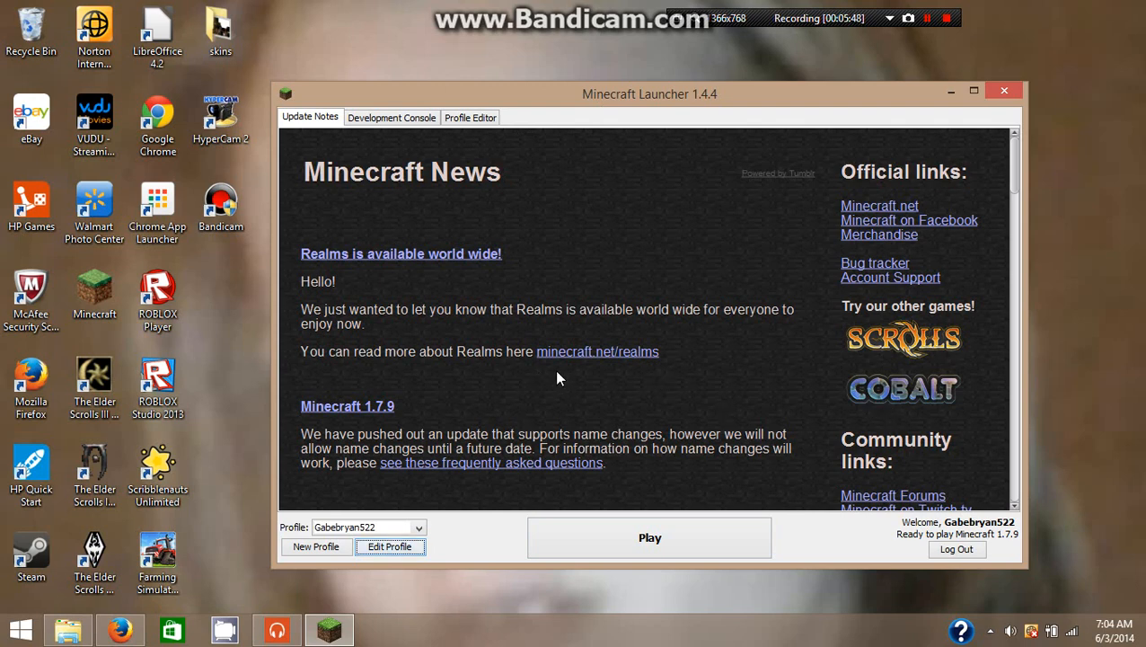
mouse_move(669, 393)
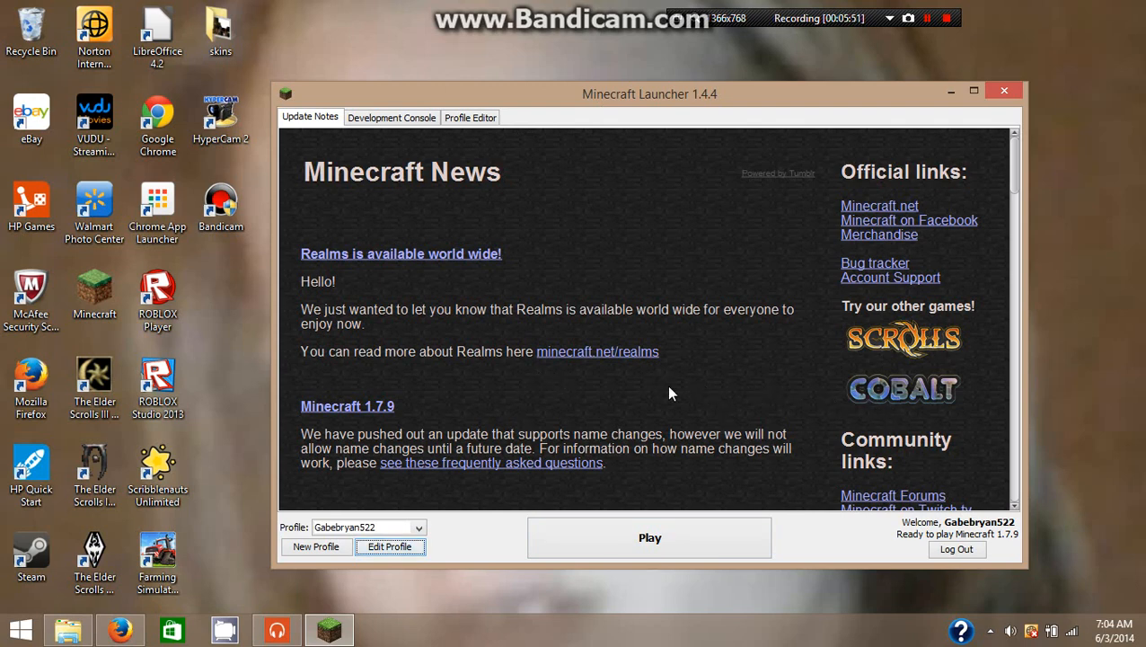
mouse_move(984, 381)
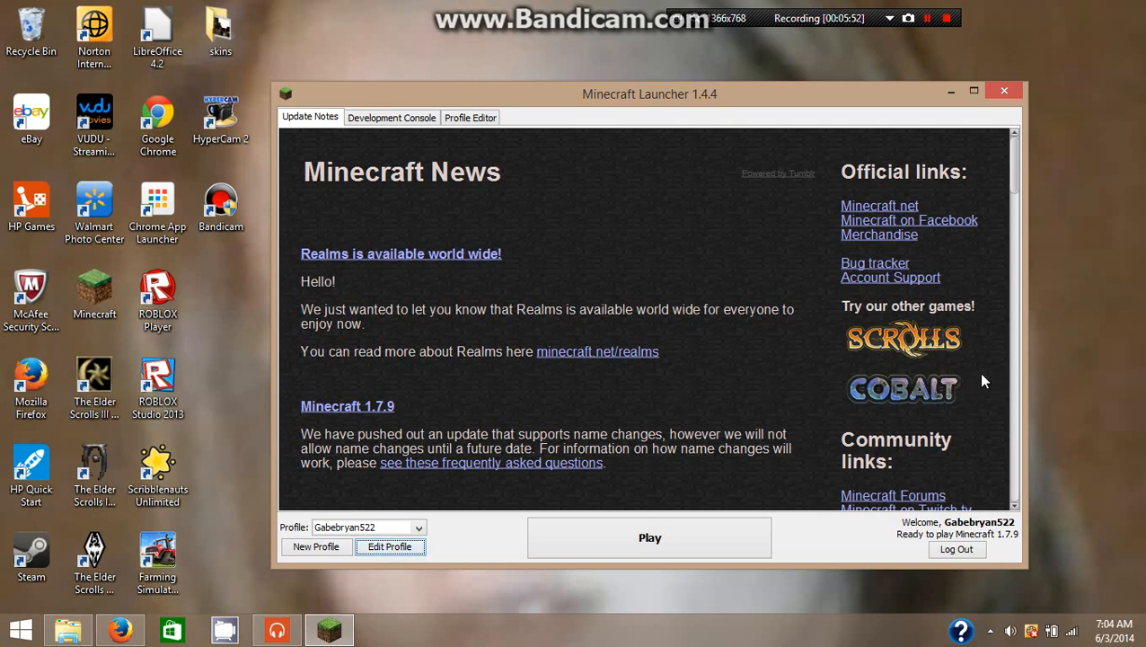
mouse_move(635, 255)
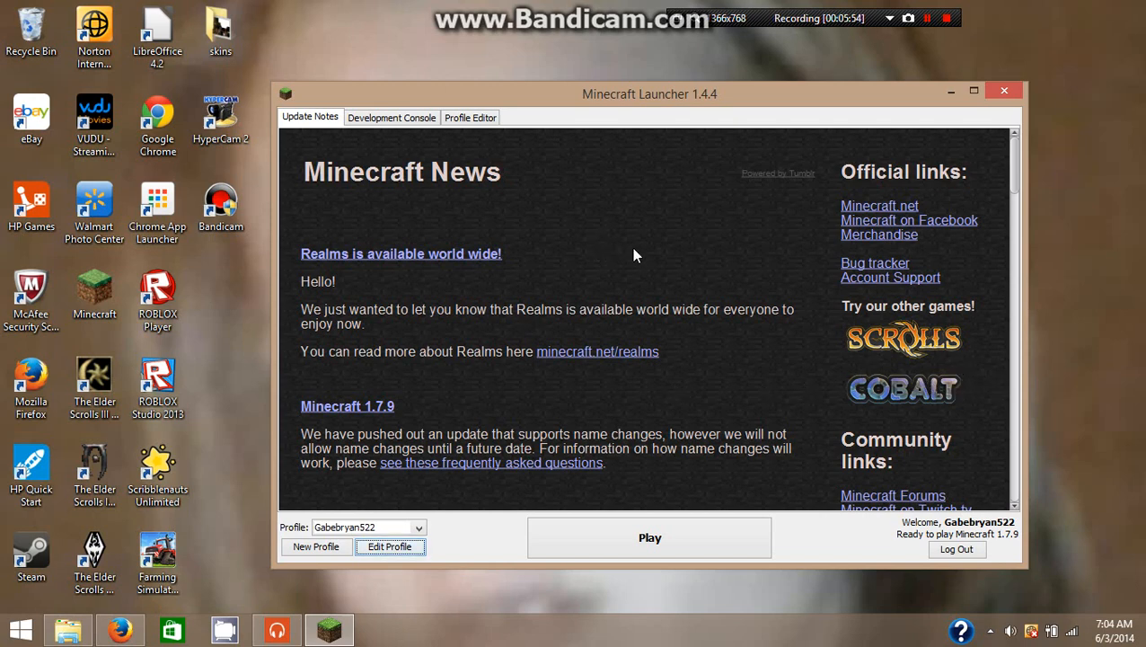
mouse_move(955, 101)
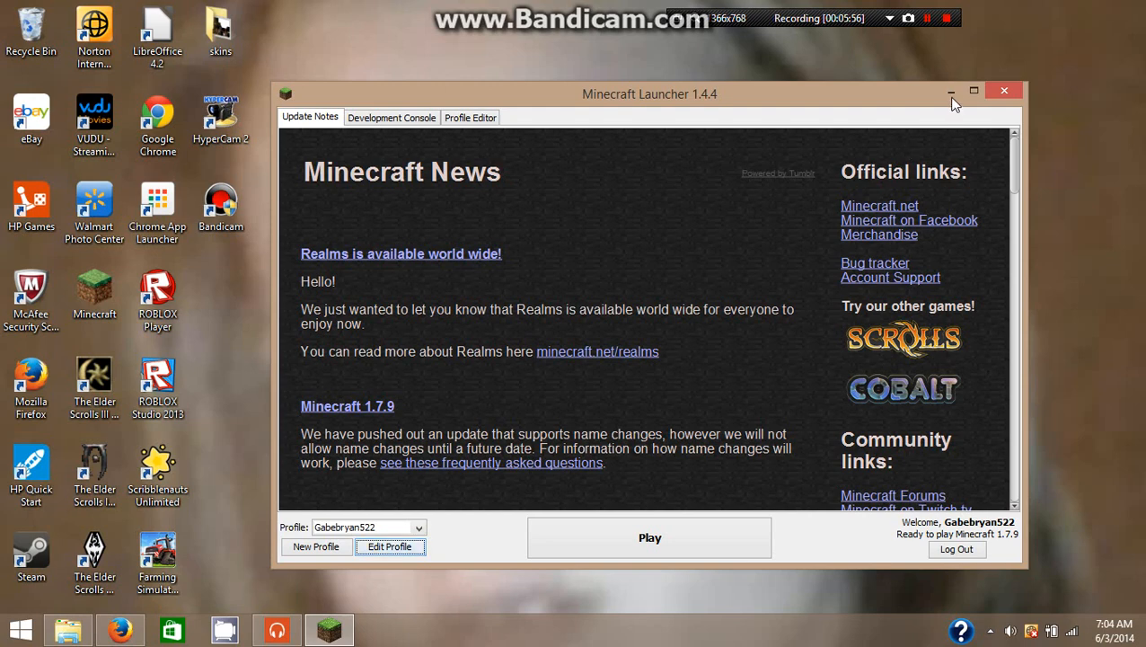